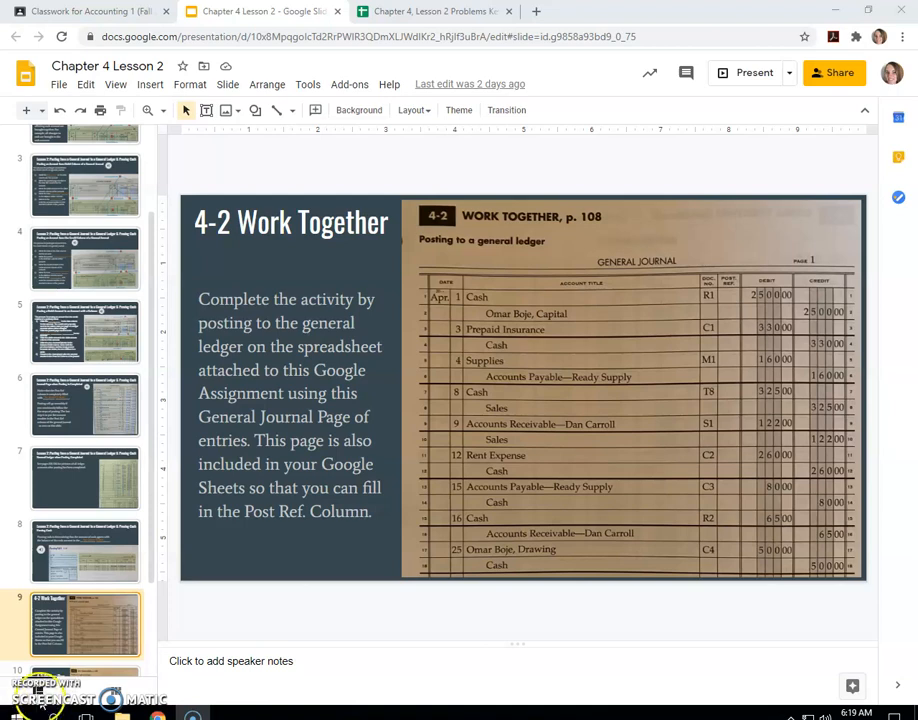
Step: Switch from the Slides presentation to the Chapter 4, Lesson 2 Problems Key spreadsheet
{"action": "left_click", "coordinate": [430, 12]}
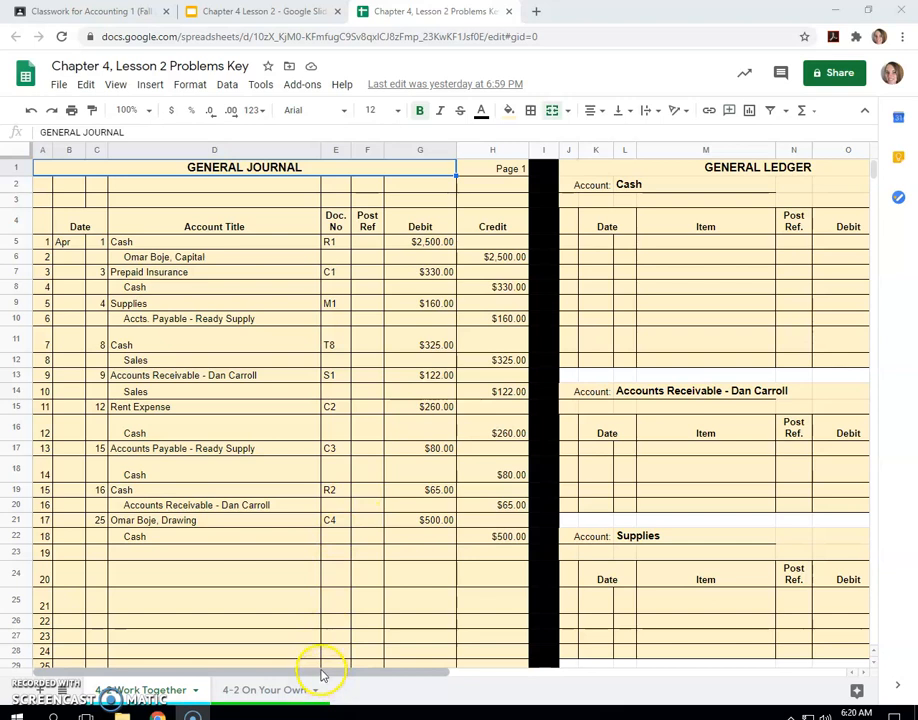
{"action": "mouse_move", "coordinate": [316, 264]}
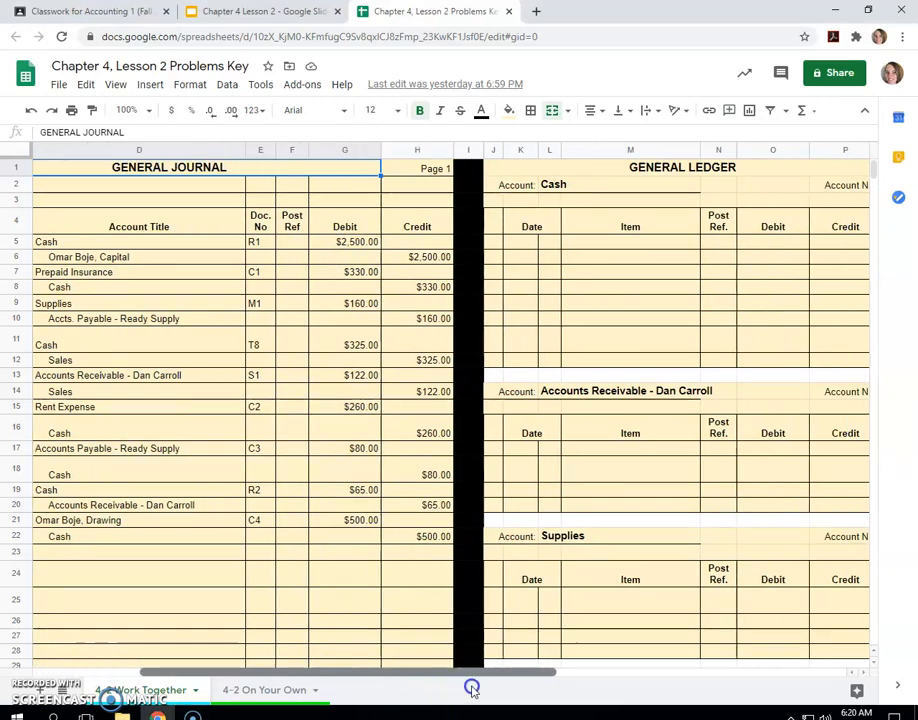
Step: Enter Apr 1, G1, debit 2500 and debit balance 2500 on the Cash ledger's first line
{"action": "scroll", "scroll_direction": "right", "scroll_amount": 3}
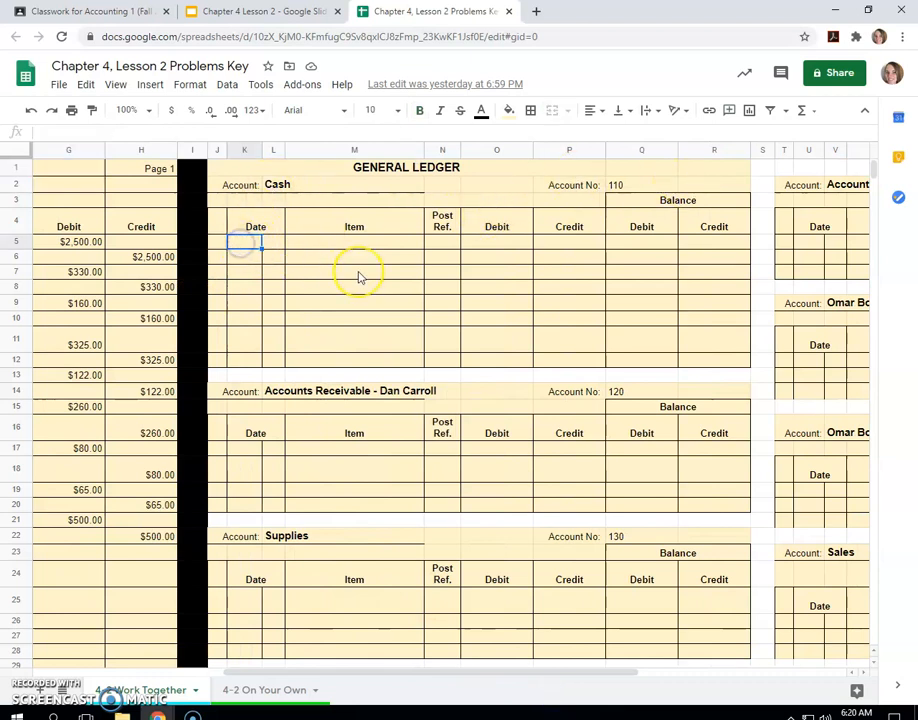
{"action": "type", "text": "Apr"}
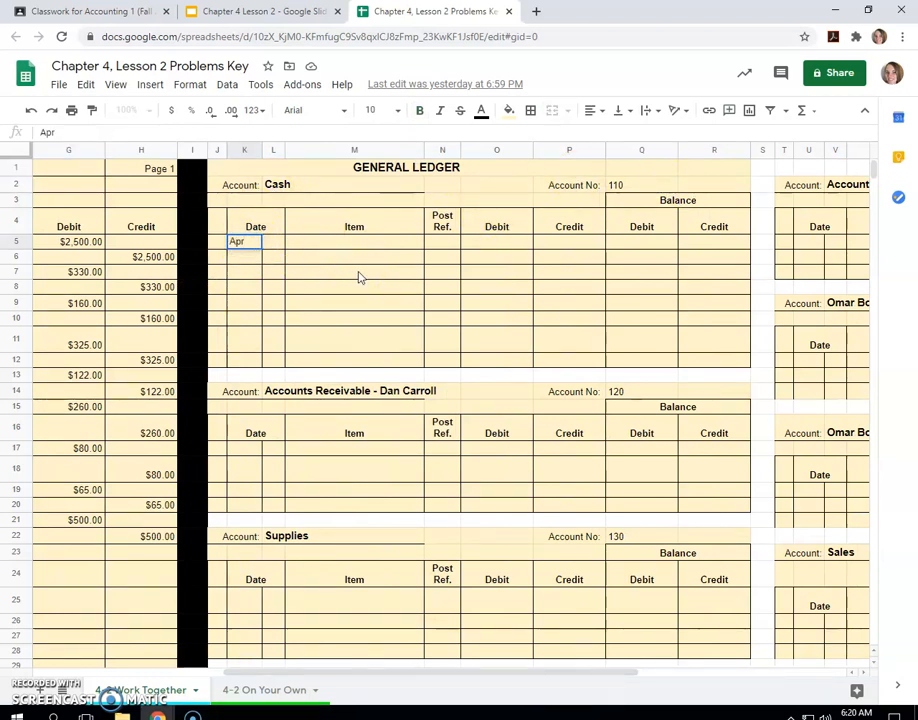
{"action": "type", "text": "1"}
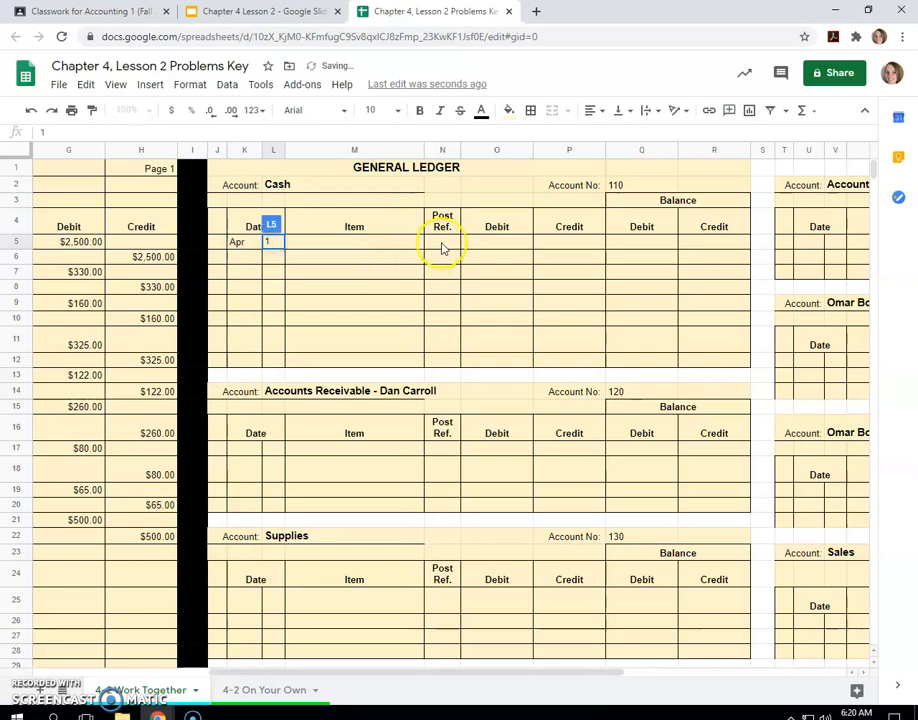
{"action": "left_click", "coordinate": [440, 240]}
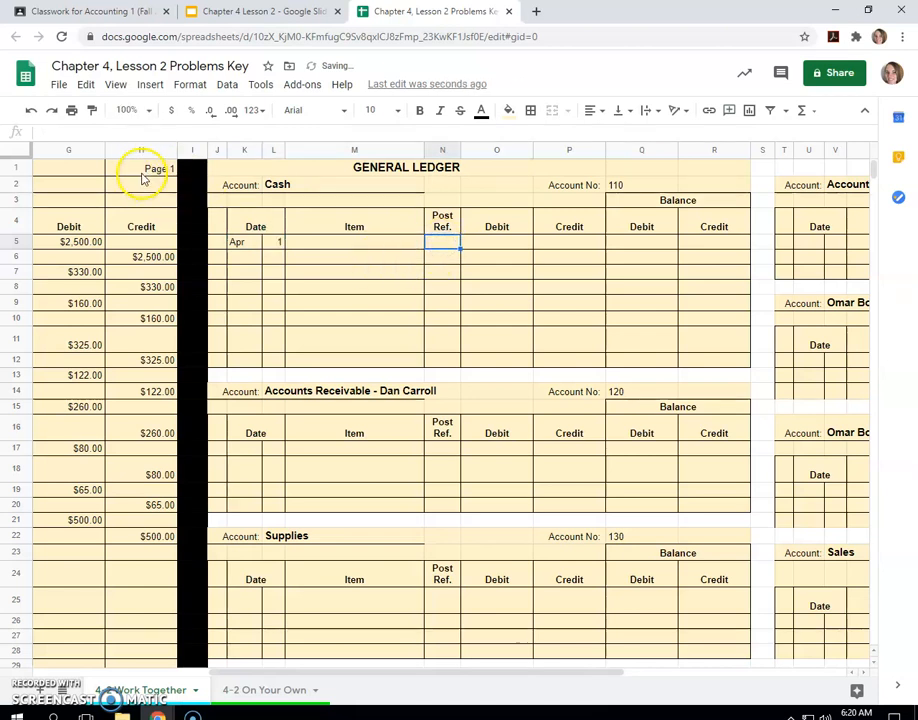
{"action": "type", "text": "G1"}
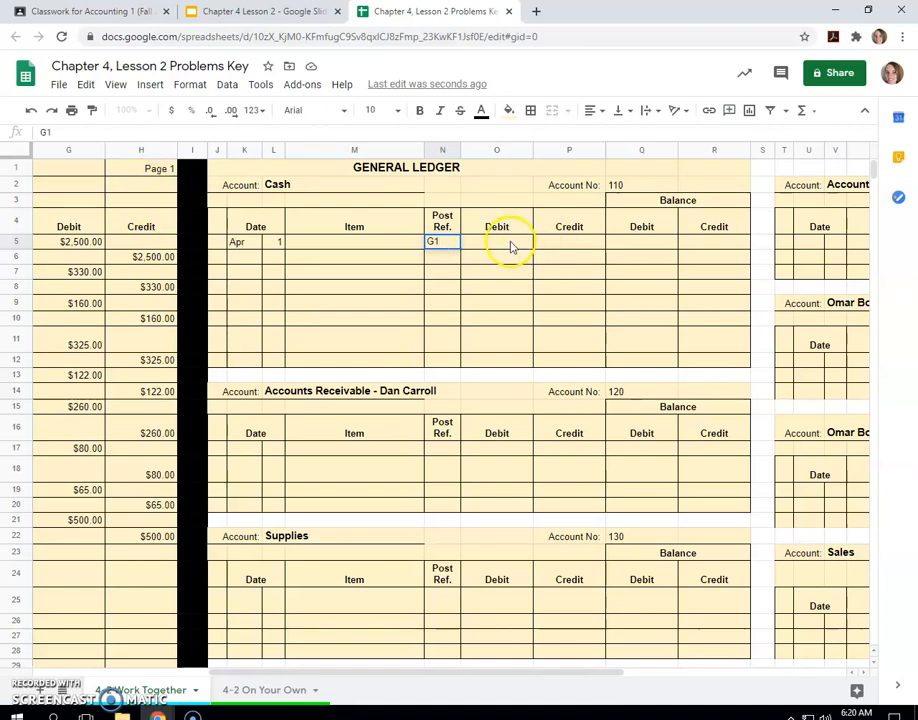
{"action": "left_click", "coordinate": [496, 240]}
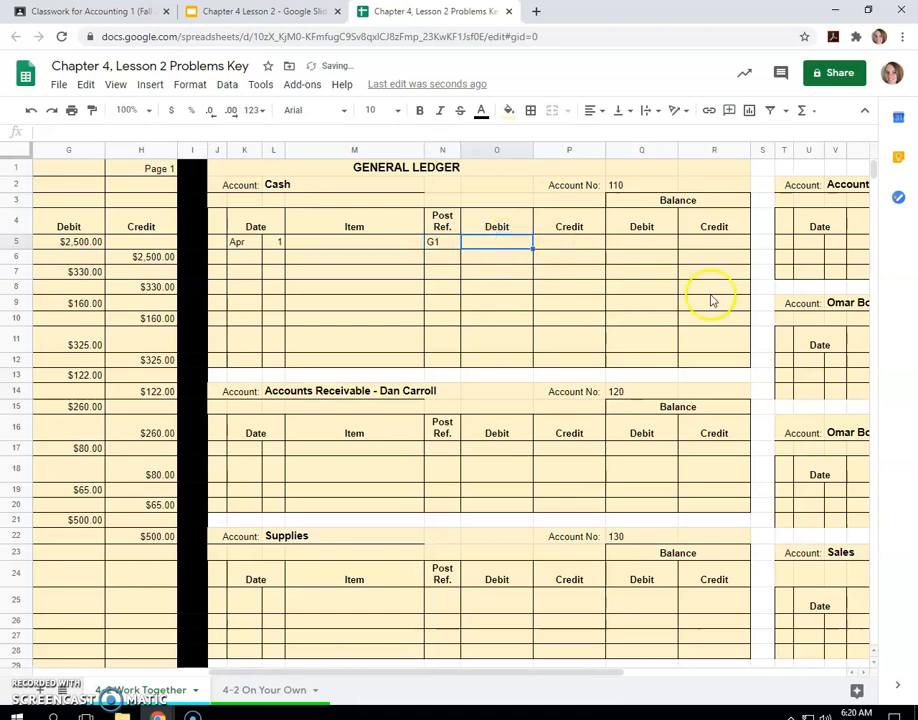
{"action": "type", "text": "2500"}
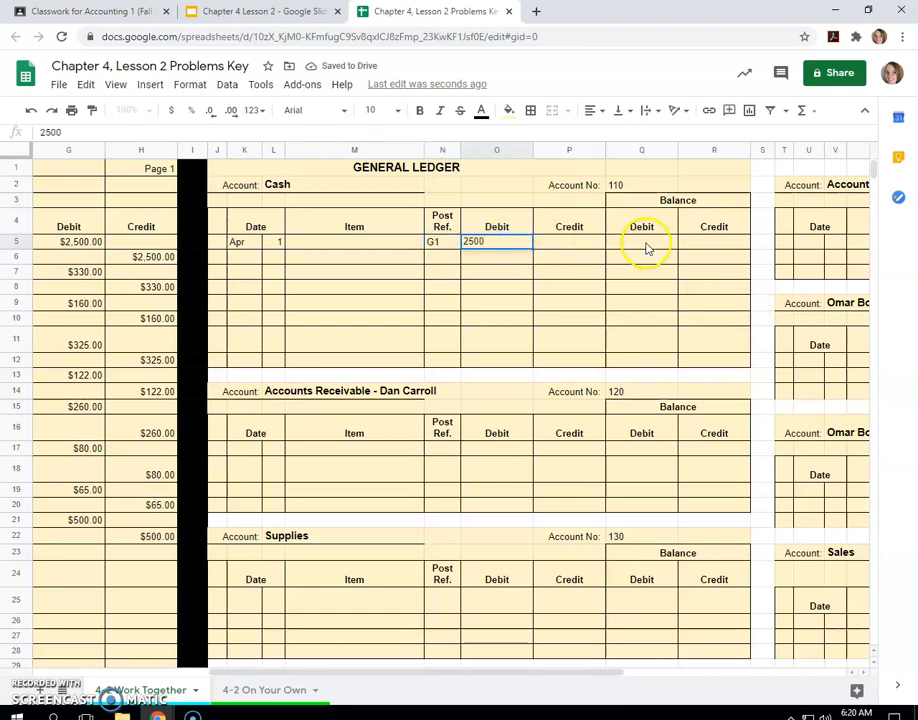
{"action": "type", "text": "2500"}
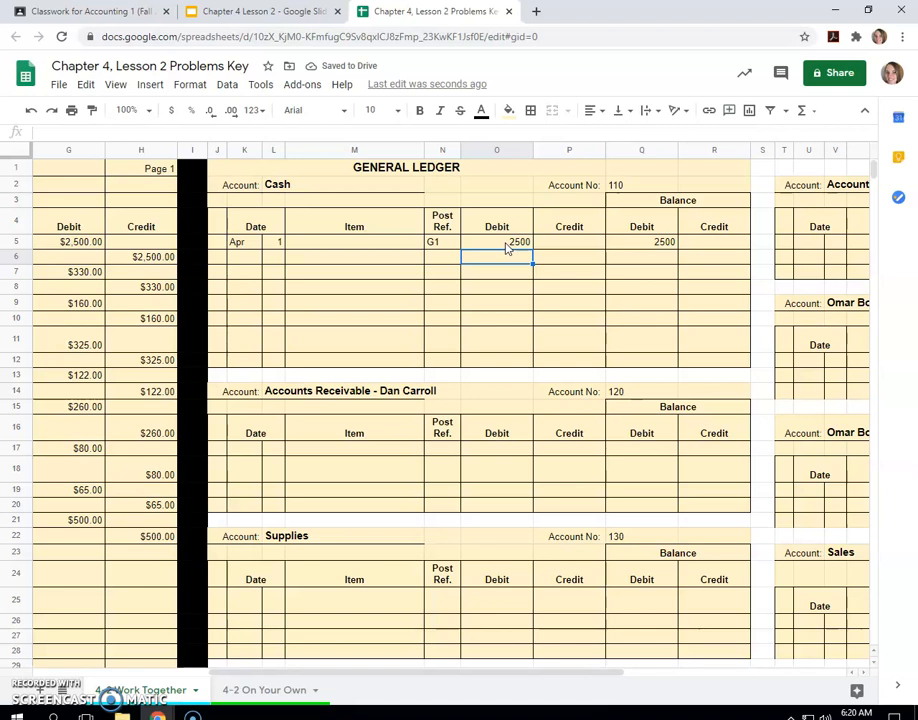
{"action": "mouse_move", "coordinate": [584, 190]}
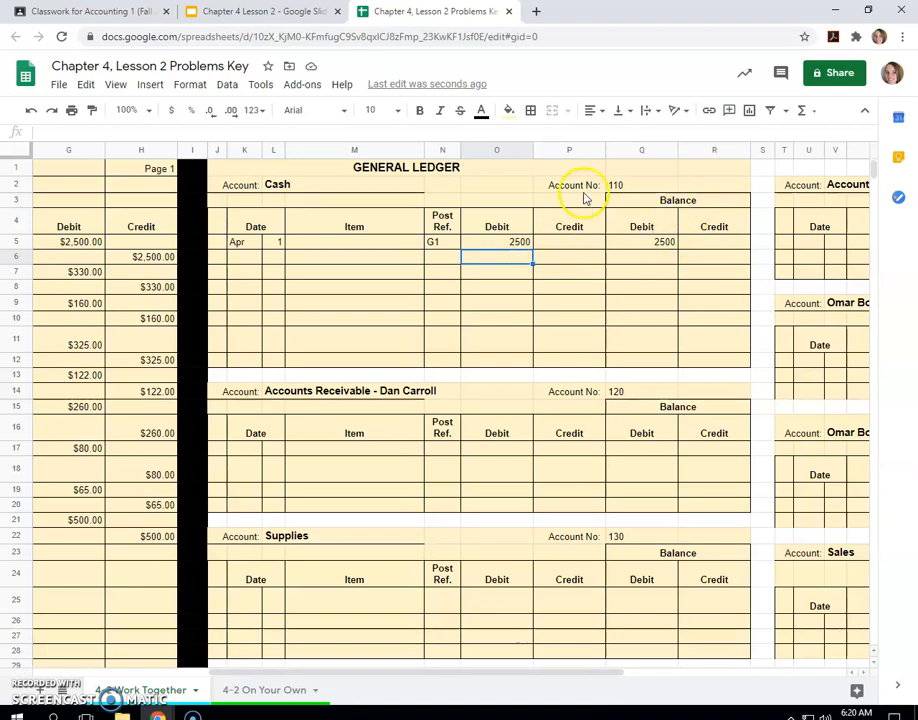
{"action": "mouse_move", "coordinate": [458, 600]}
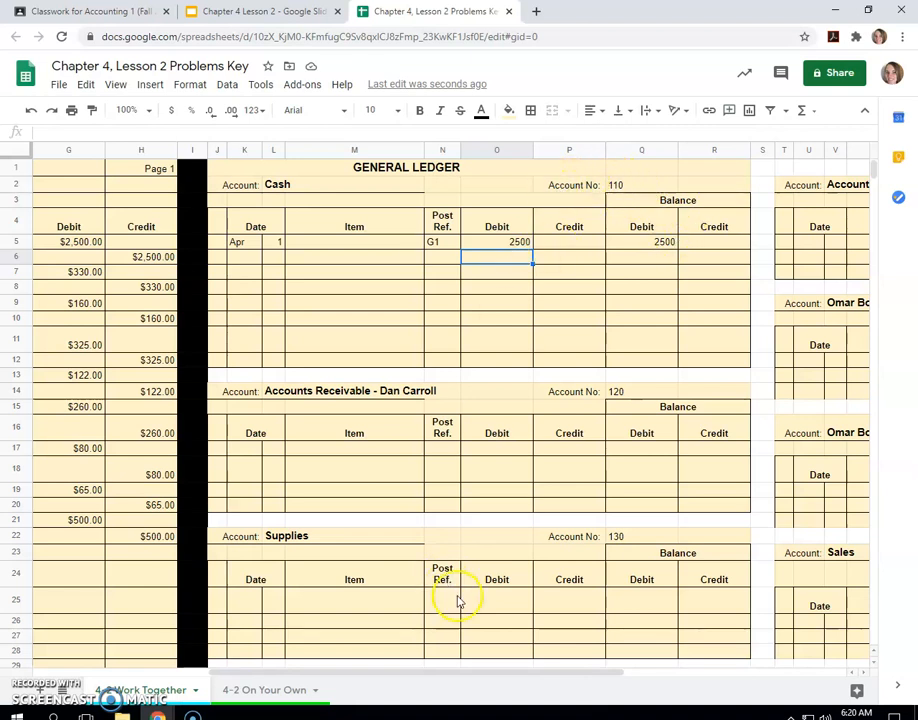
{"action": "scroll", "scroll_direction": "left", "scroll_amount": 3}
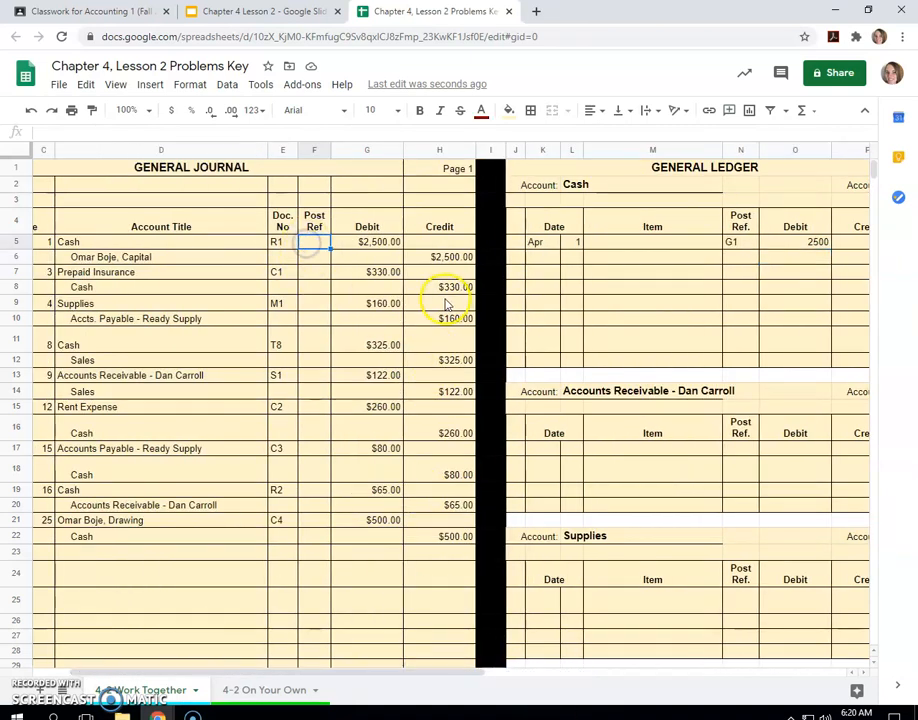
Step: Enter account number 110 in the journal Post Ref. cell for the April 1 Cash line
{"action": "type", "text": "110"}
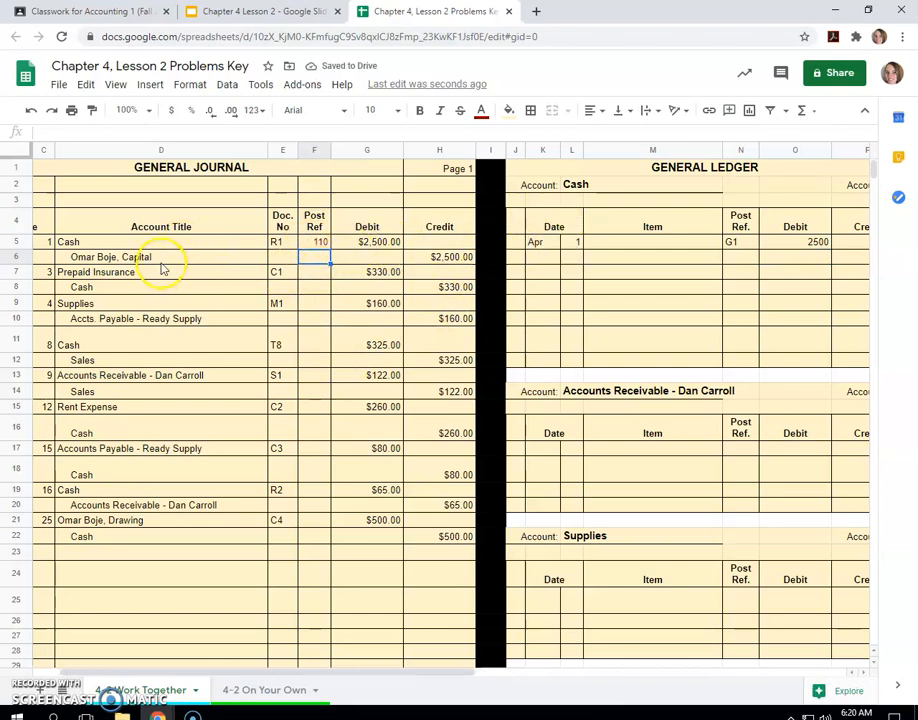
{"action": "mouse_move", "coordinate": [440, 288]}
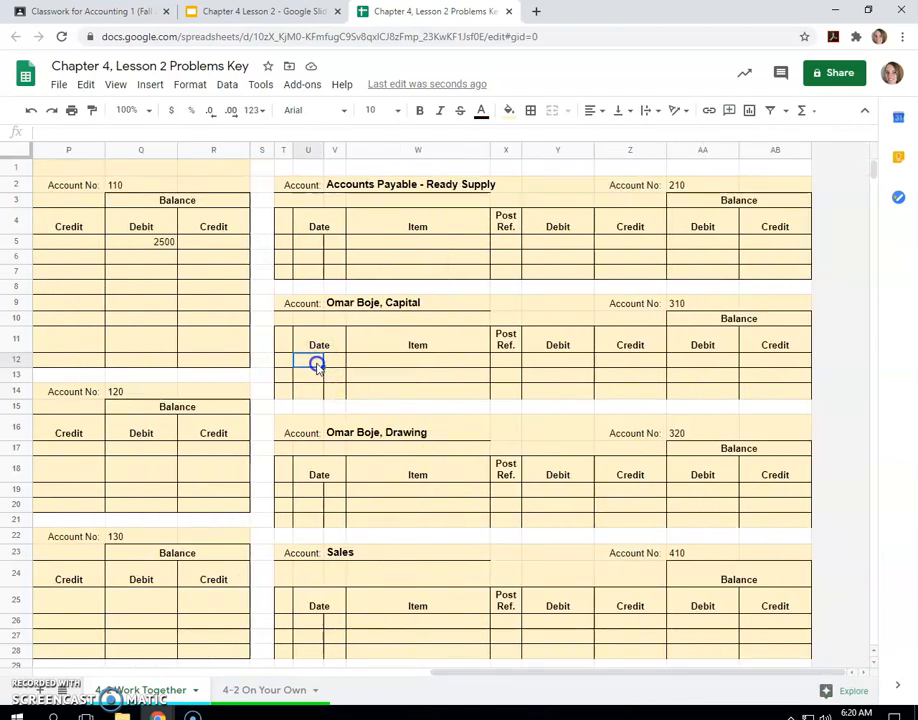
{"action": "type", "text": "Apr"}
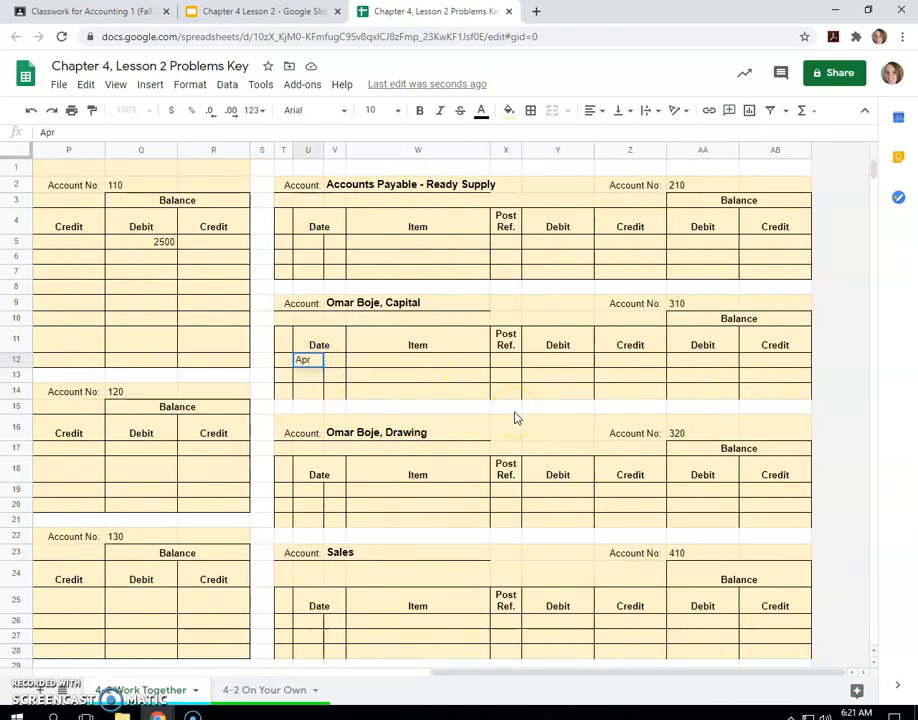
{"action": "type", "text": "1"}
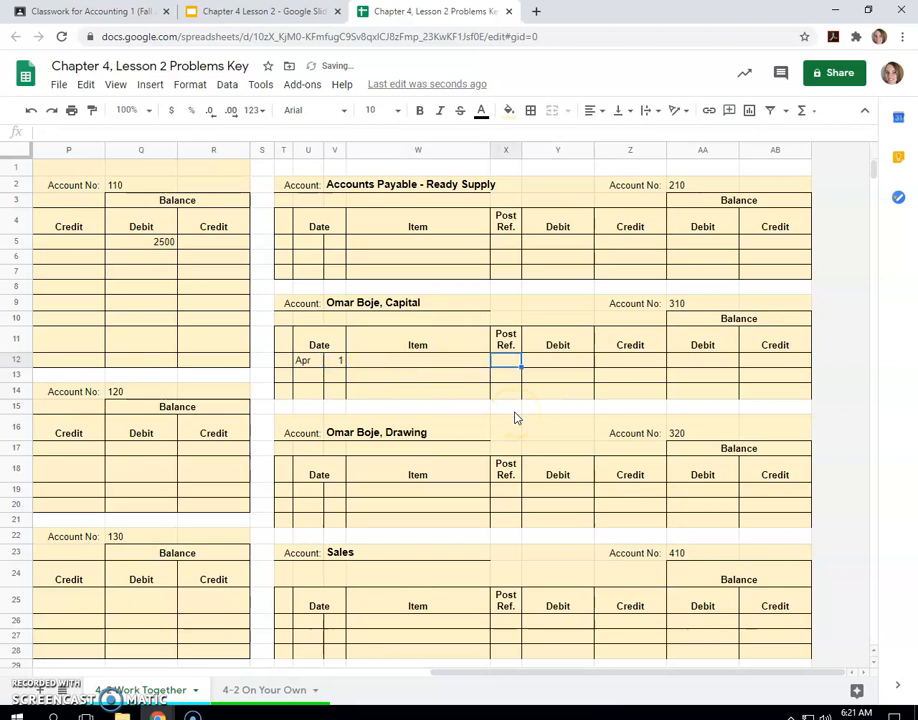
{"action": "type", "text": "G1"}
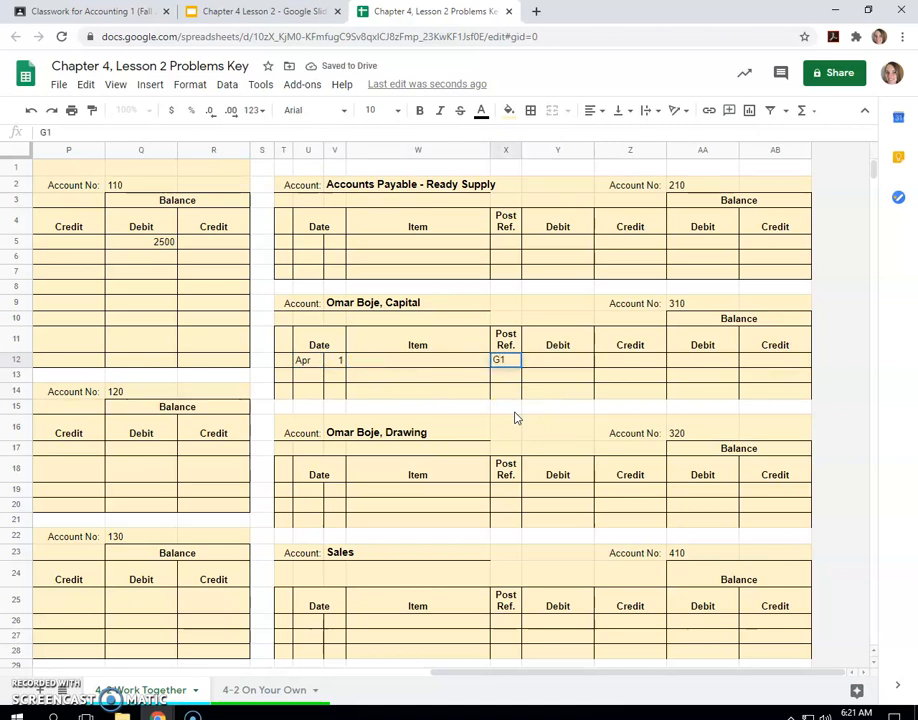
{"action": "left_click", "coordinate": [630, 360]}
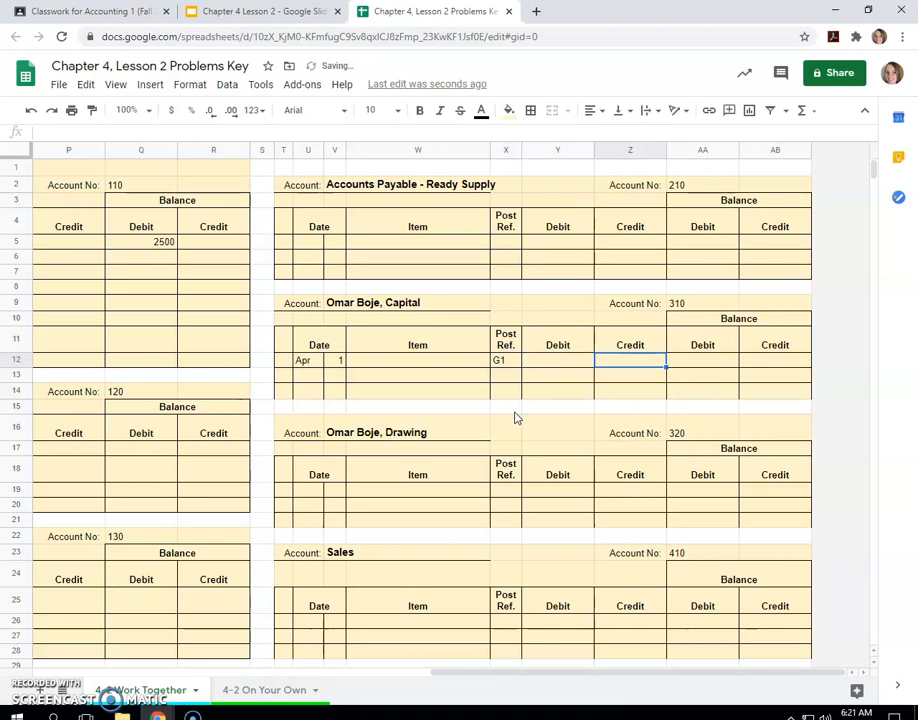
{"action": "type", "text": "2500"}
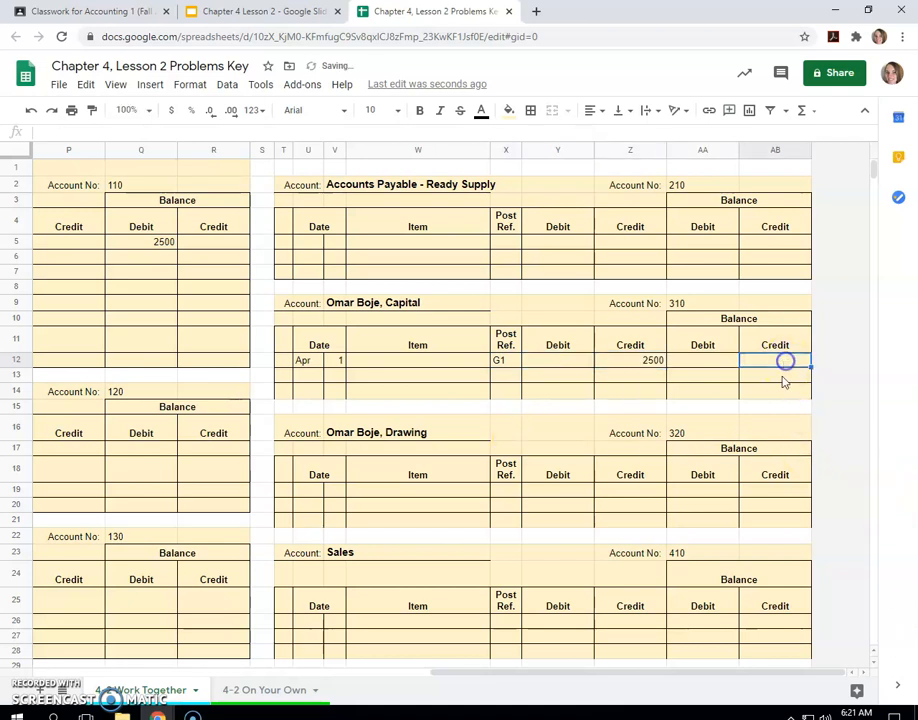
{"action": "type", "text": "2500"}
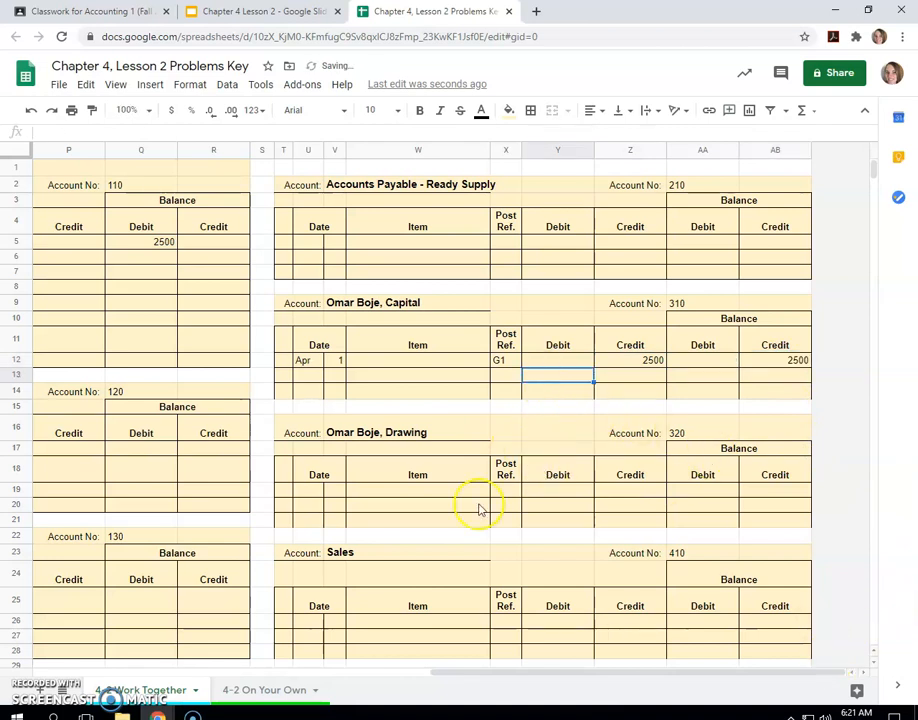
{"action": "left_click", "coordinate": [128, 110]}
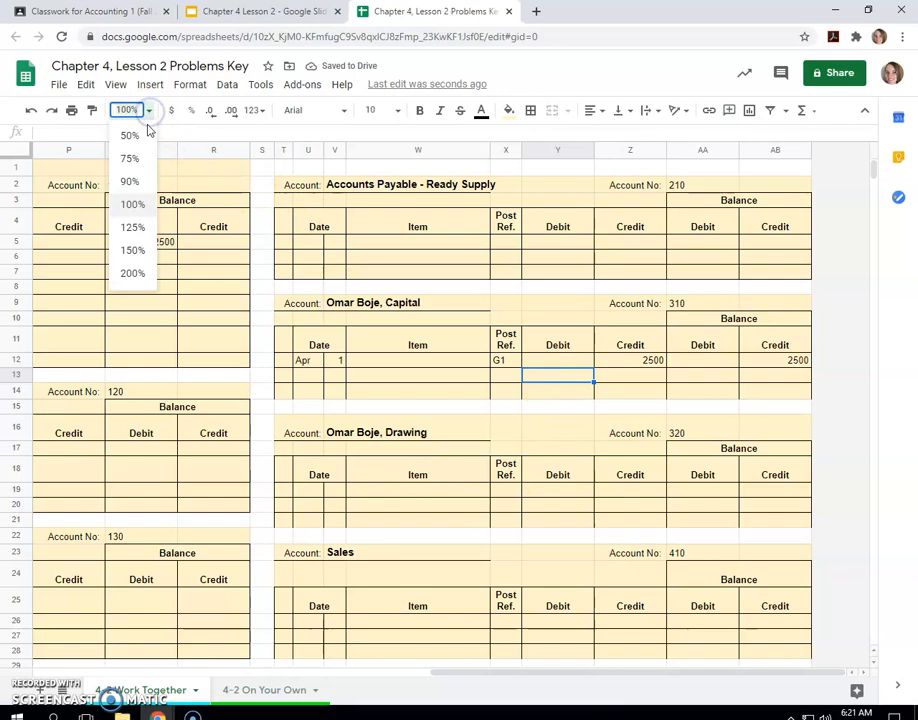
Step: Choose a smaller zoom percentage so the journal and ledger fit side by side
{"action": "left_click", "coordinate": [128, 158]}
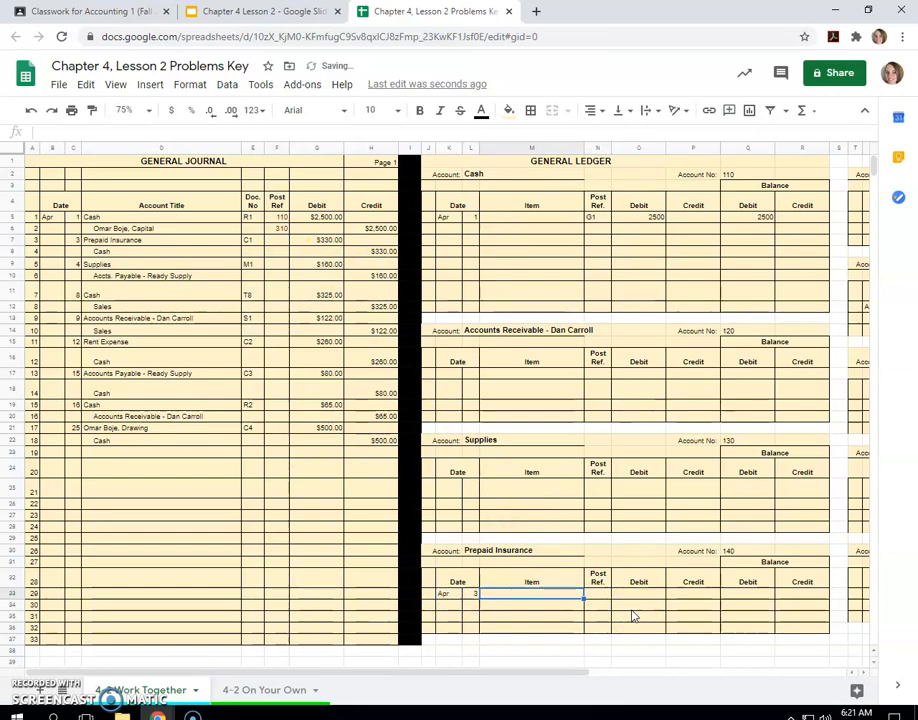
Step: Enter G1 in the Prepaid Insurance ledger and 140 in the journal's Post Ref. cell
{"action": "type", "text": "G1"}
{"action": "left_click", "coordinate": [638, 594]}
{"action": "type", "text": "330"}
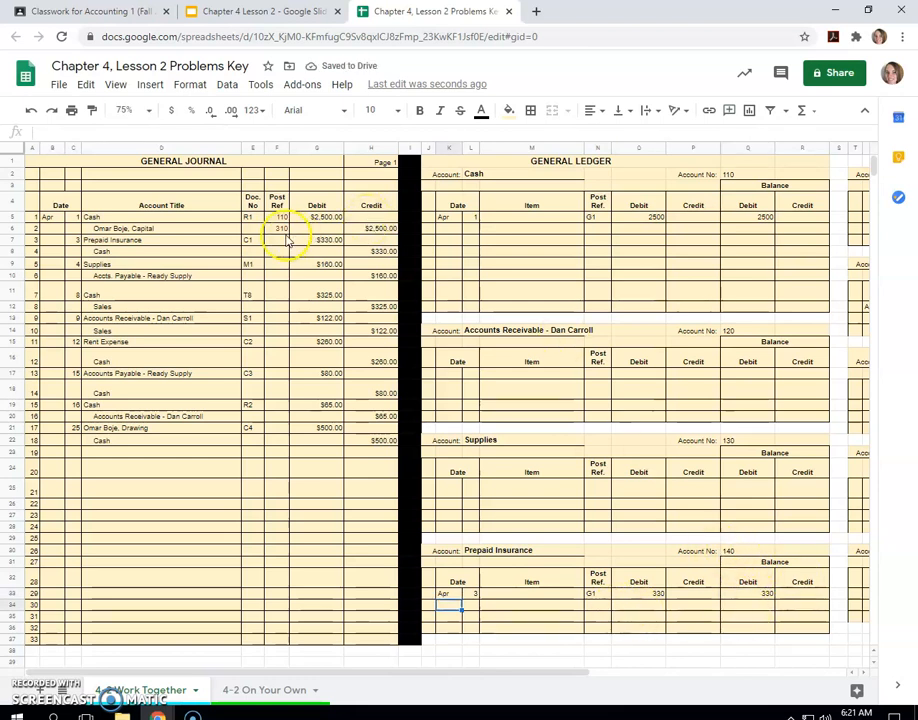
{"action": "type", "text": "140"}
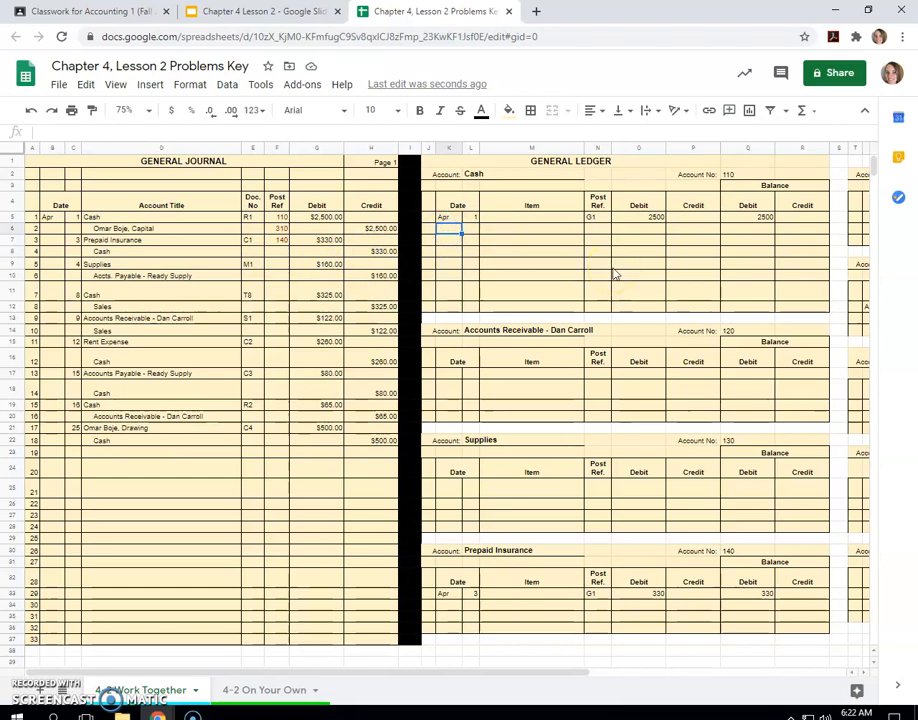
Step: Enter Apr 3, G1 and the 330 credit on the second Cash ledger line, then start its balance
{"action": "left_click", "coordinate": [470, 228]}
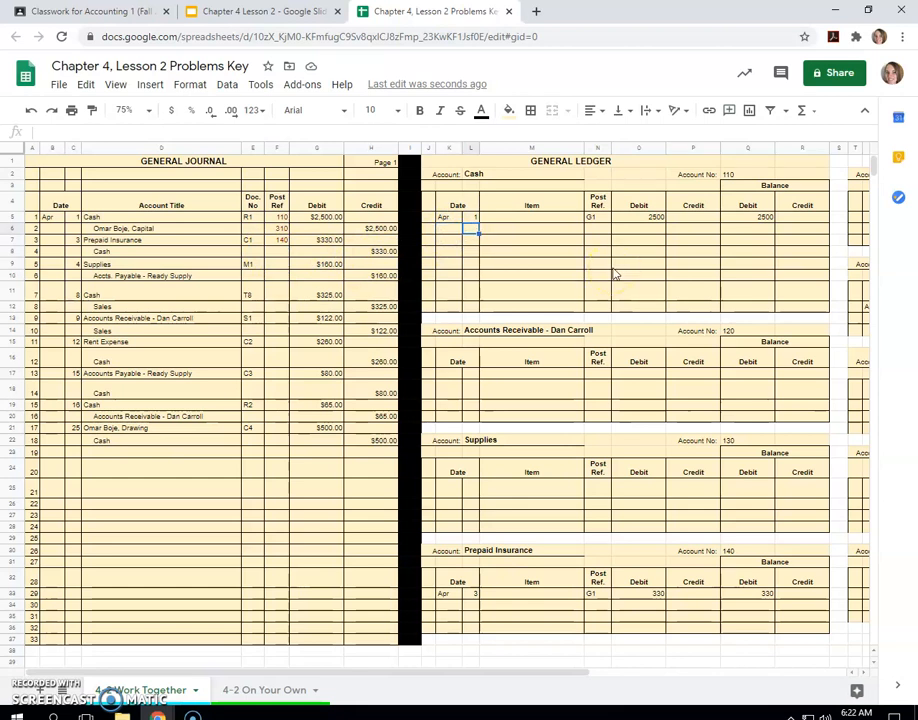
{"action": "type", "text": "3"}
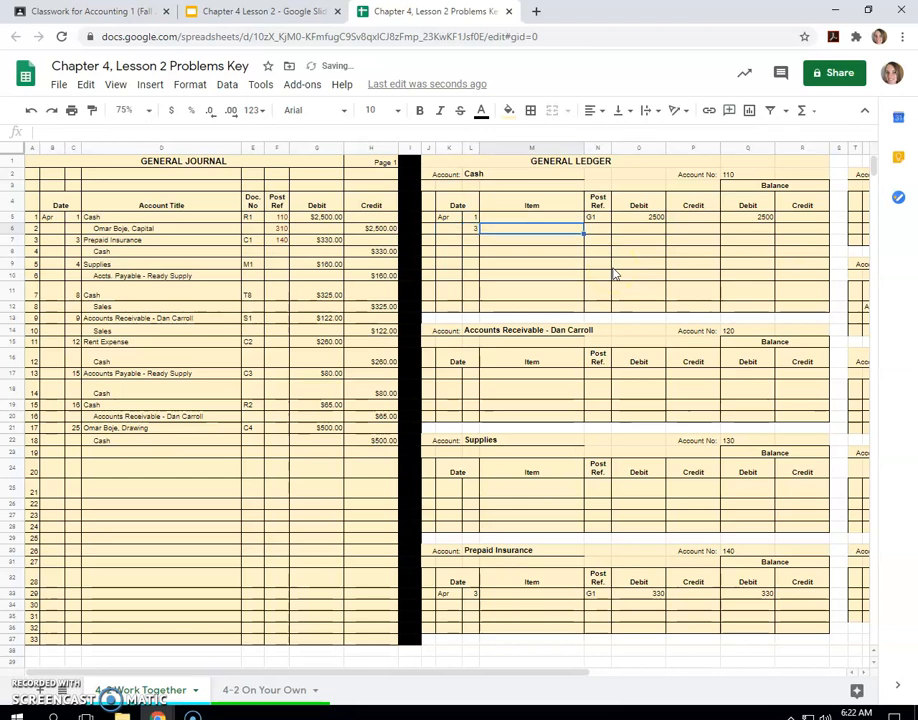
{"action": "type", "text": "G1"}
{"action": "left_click", "coordinate": [692, 228]}
{"action": "type", "text": "330"}
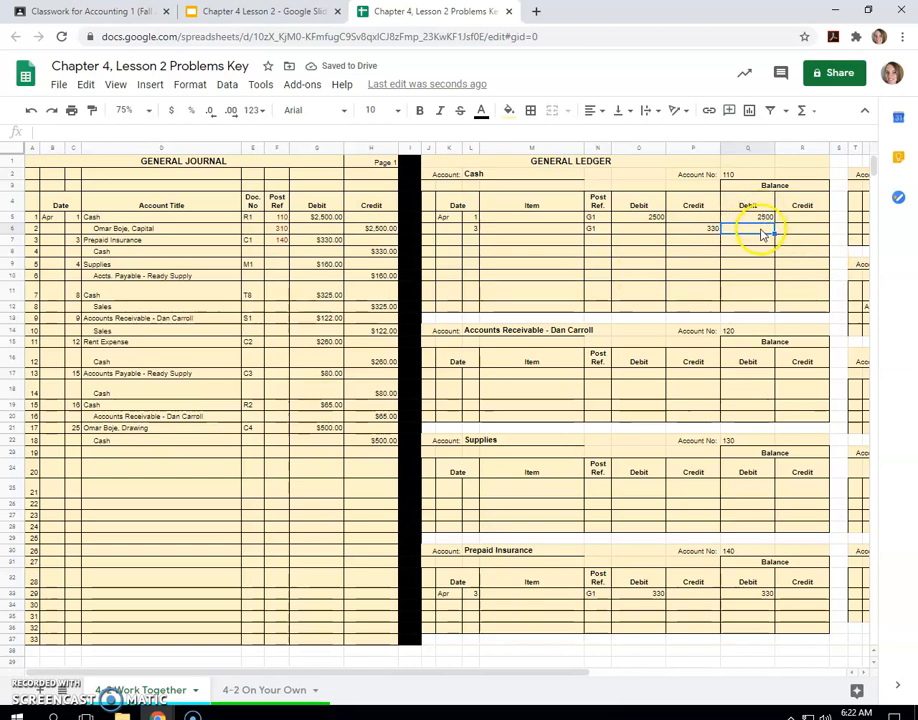
{"action": "left_click", "coordinate": [748, 228]}
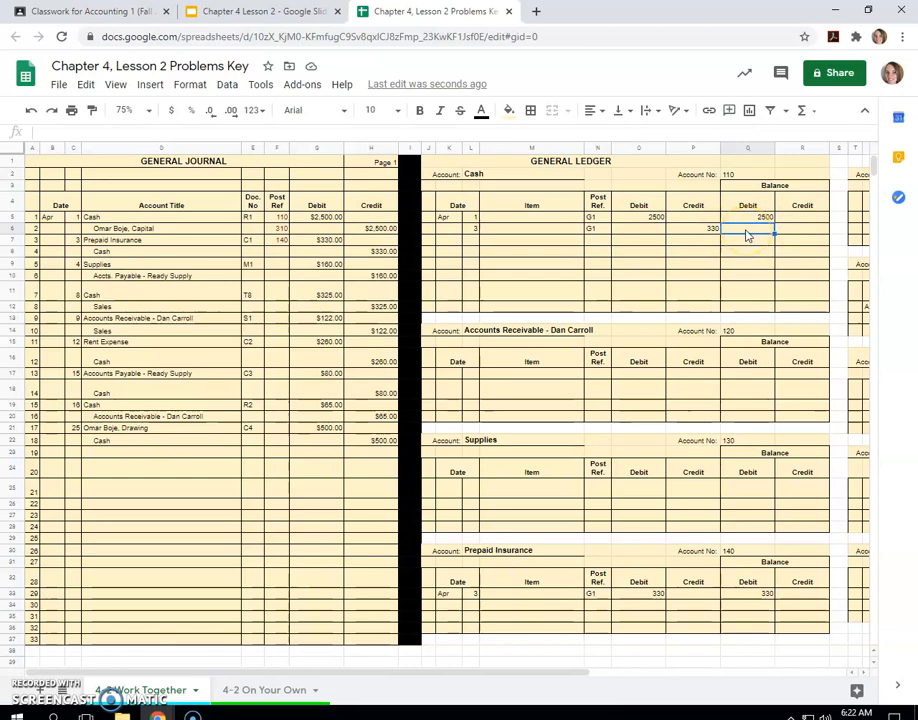
{"action": "left_click", "coordinate": [748, 218]}
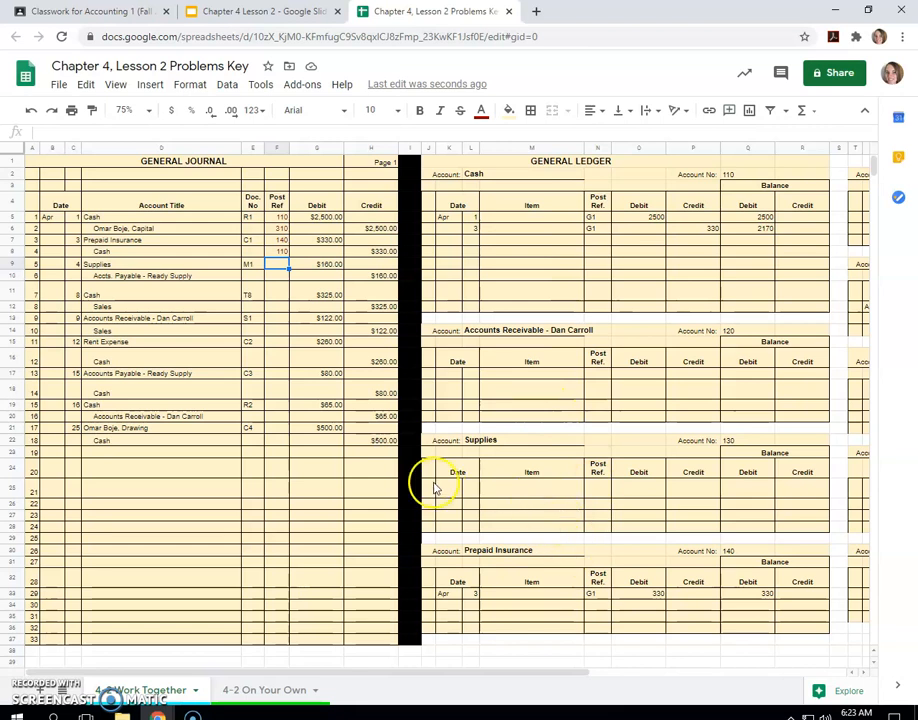
Step: Enter Apr 4 and the 160 debit in the Supplies ledger account
{"action": "type", "text": "Apr"}
{"action": "left_click", "coordinate": [598, 490]}
{"action": "type", "text": "G"}
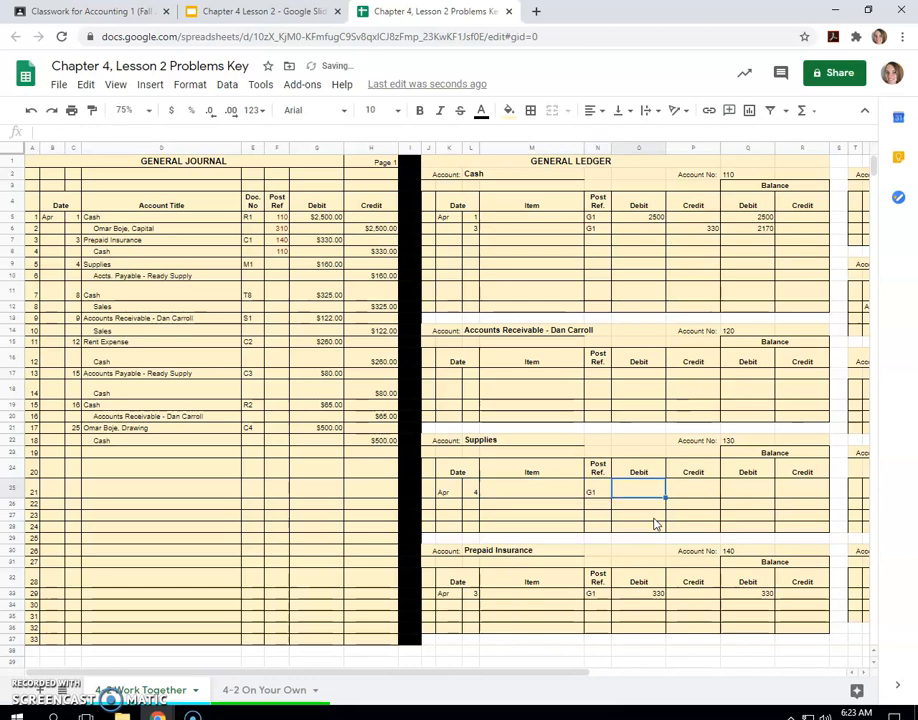
{"action": "type", "text": "160"}
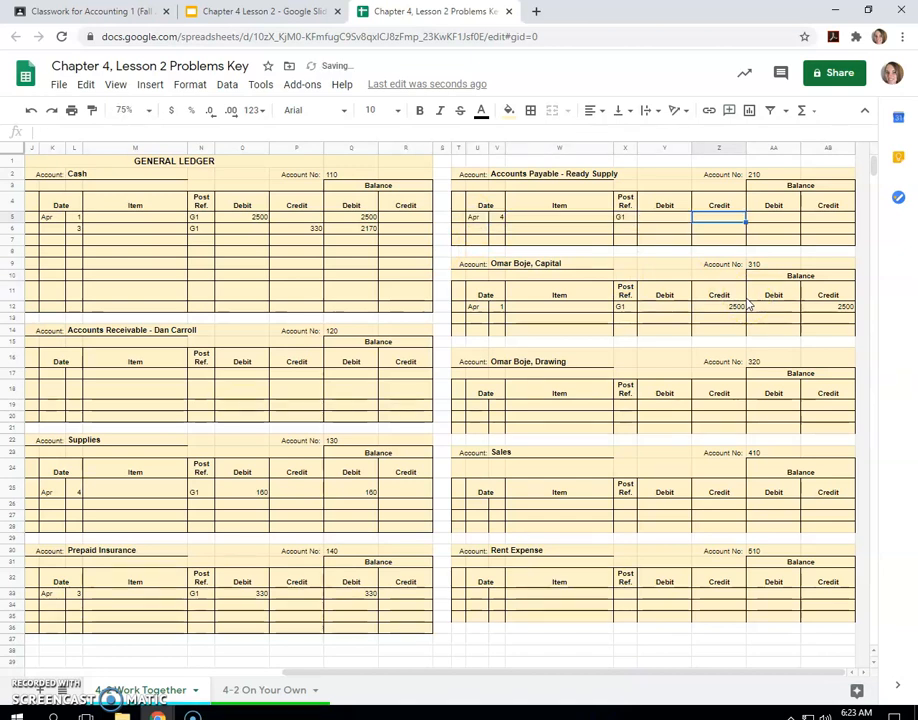
Step: Enter the 160 credit and 160 balance for Accounts Payable – Ready Supply and journal Post Ref. numbers
{"action": "type", "text": "160"}
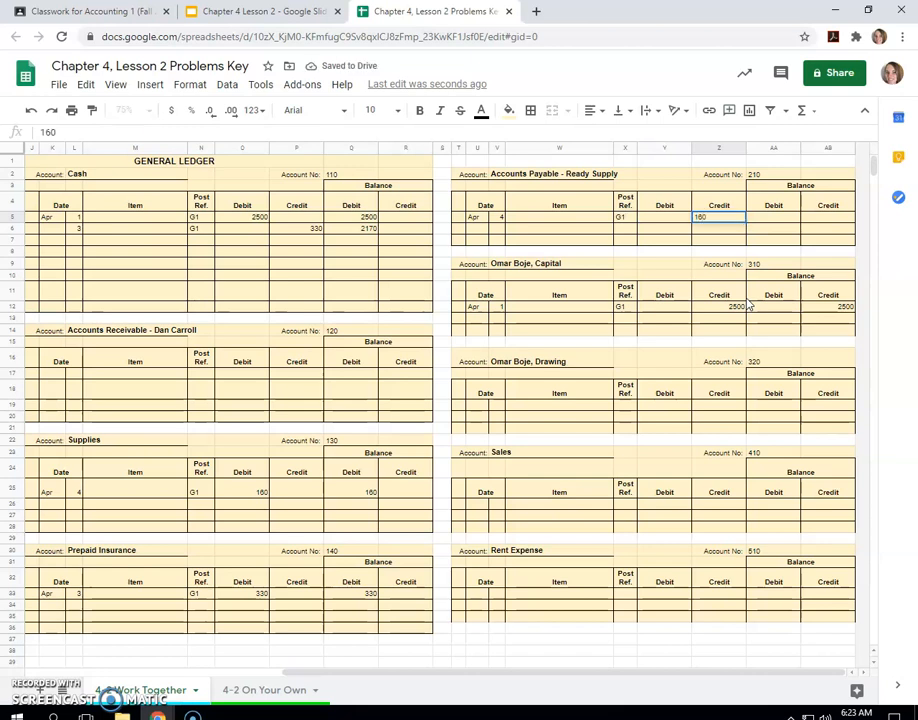
{"action": "type", "text": "160"}
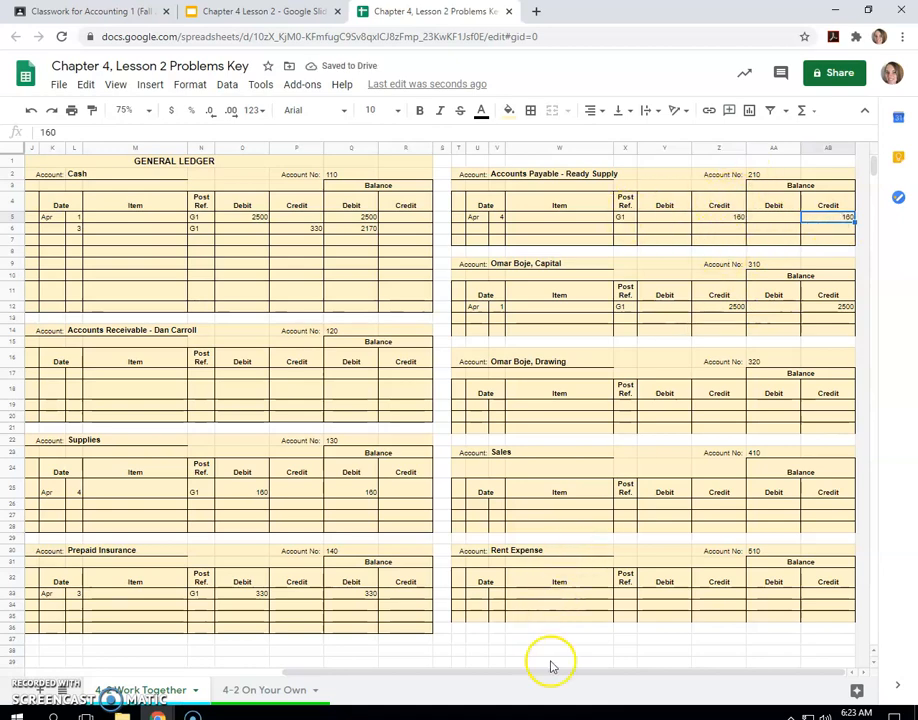
{"action": "scroll", "scroll_direction": "left", "scroll_amount": 3}
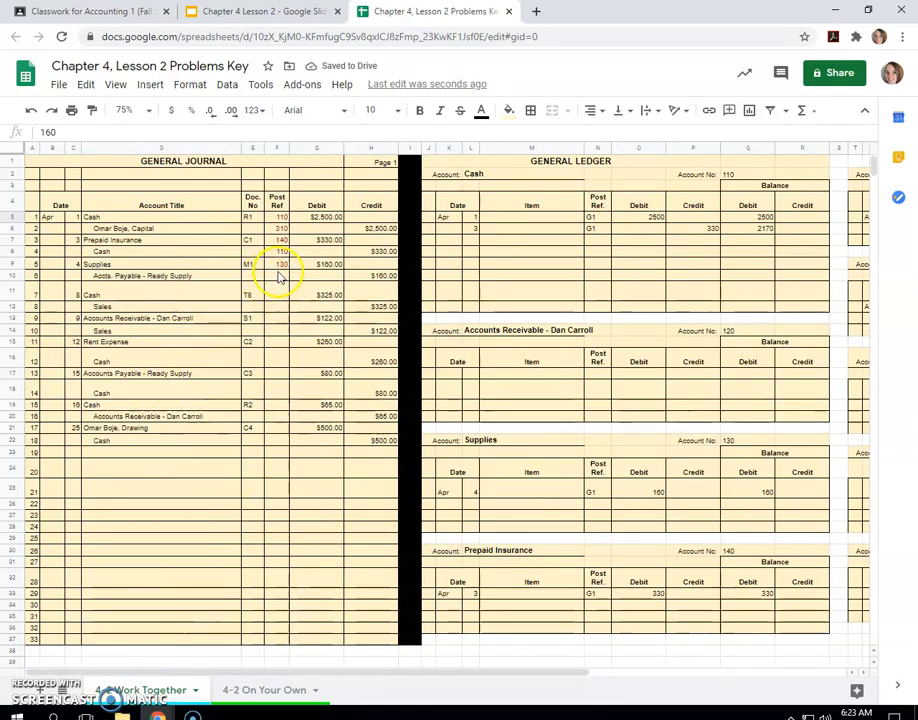
{"action": "type", "text": "210"}
{"action": "left_click", "coordinate": [470, 240]}
{"action": "type", "text": "8"}
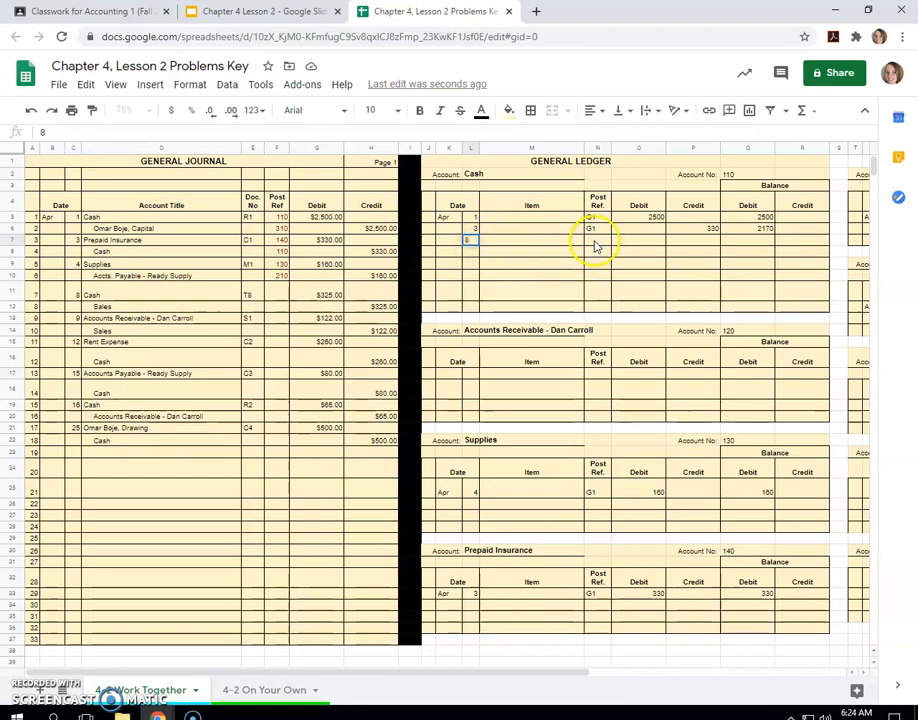
Step: Post the 325 cash debit with G1 and a balance formula giving 2495
{"action": "type", "text": "G1"}
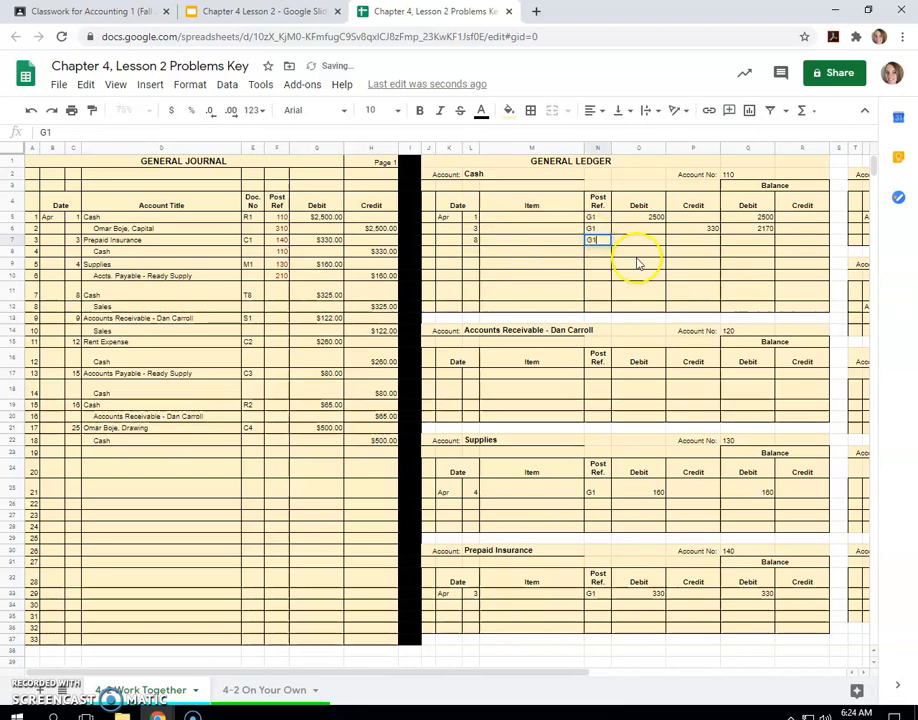
{"action": "type", "text": "325"}
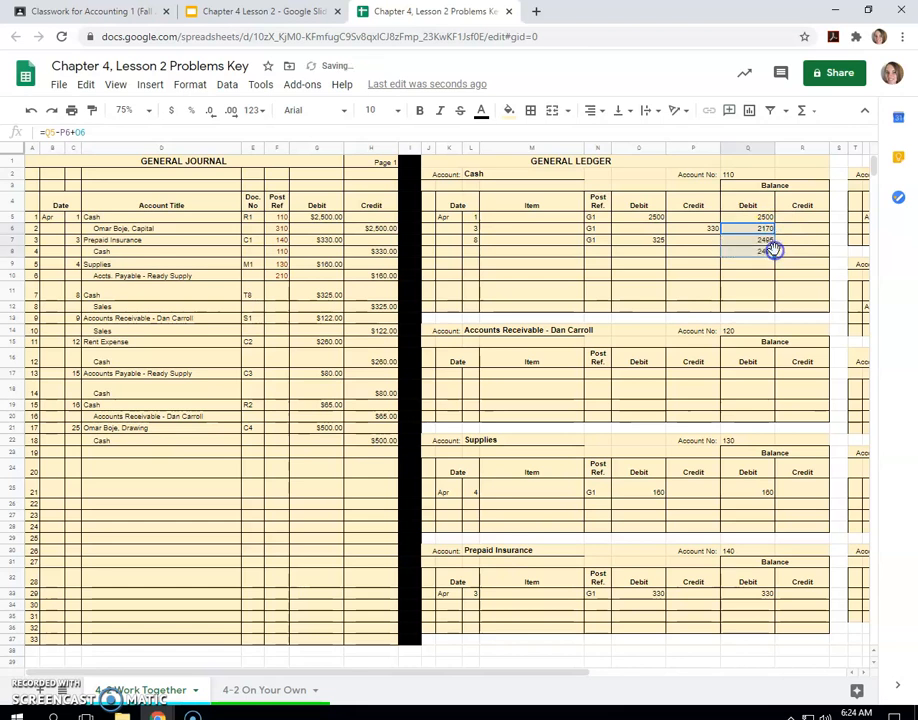
{"action": "left_click", "coordinate": [748, 252]}
{"action": "type", "text": "=Q7-P8+O8"}
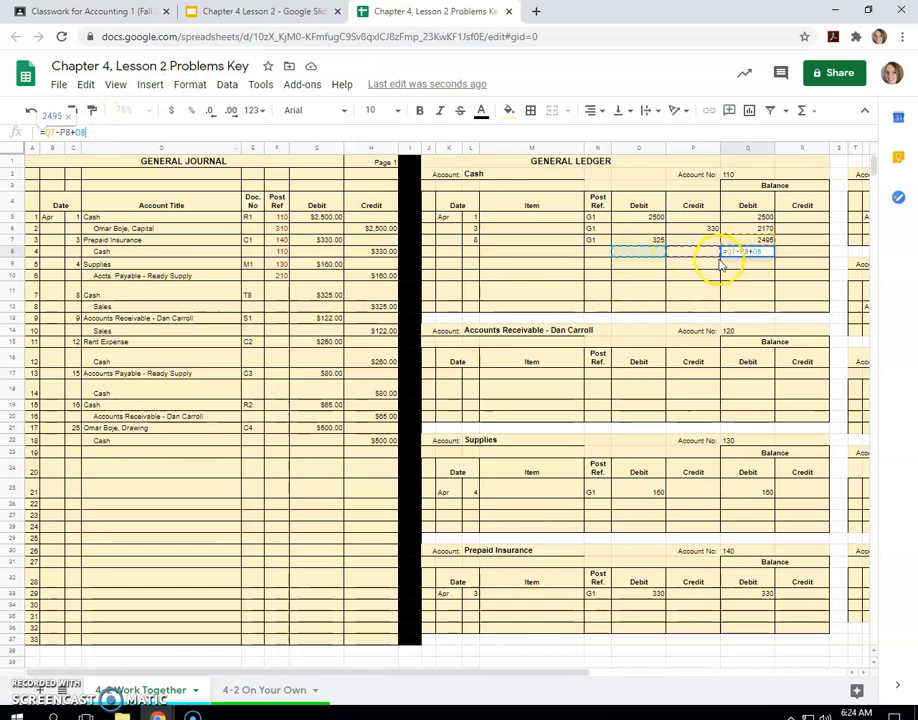
{"action": "key", "text": "enter"}
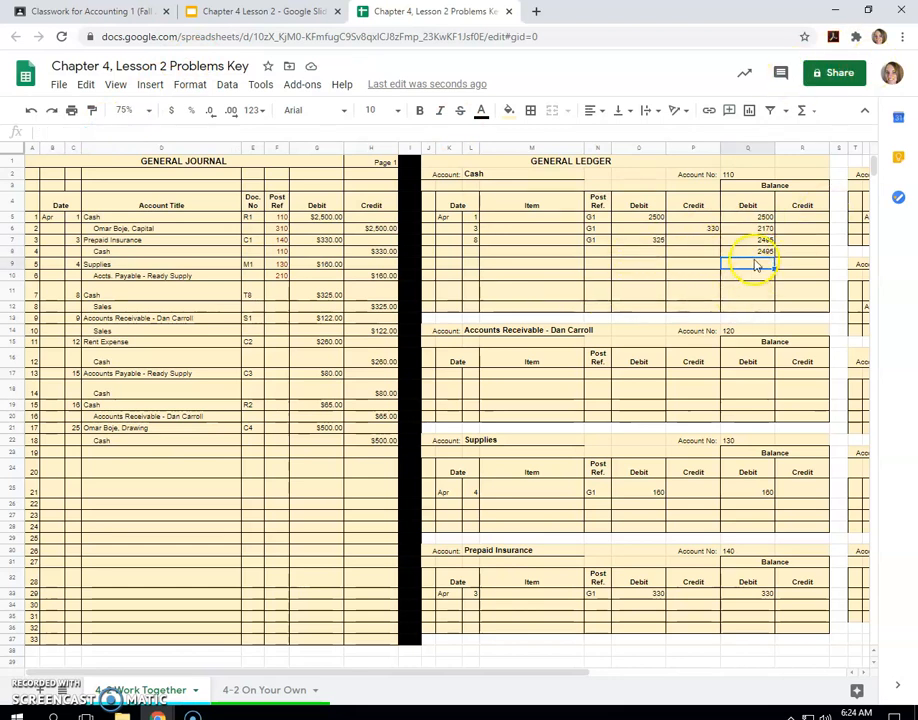
{"action": "left_click", "coordinate": [748, 252]}
{"action": "type", "text": "110"}
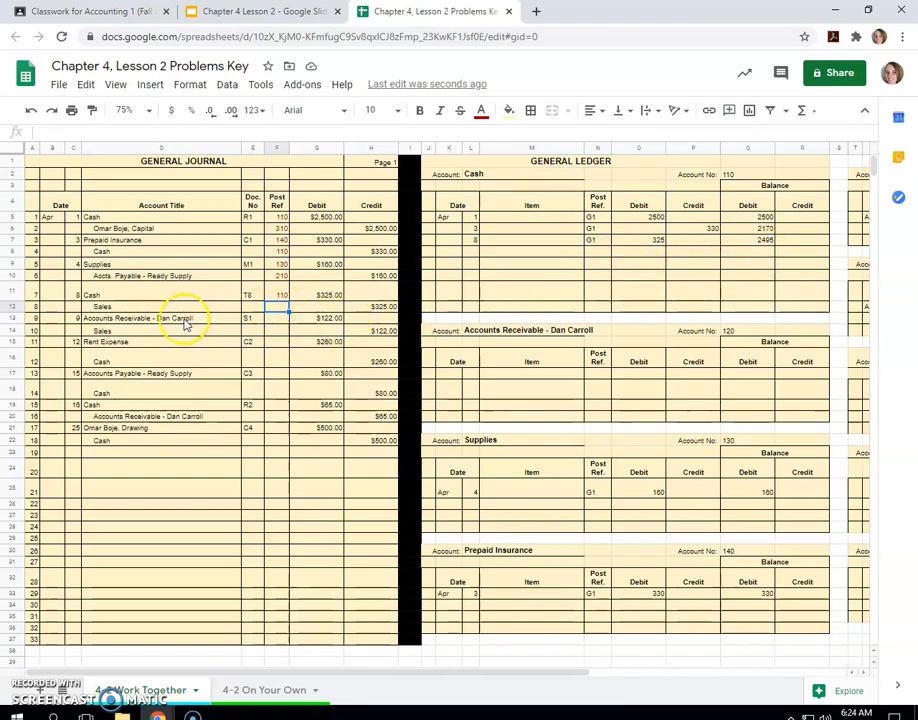
{"action": "mouse_move", "coordinate": [424, 424]}
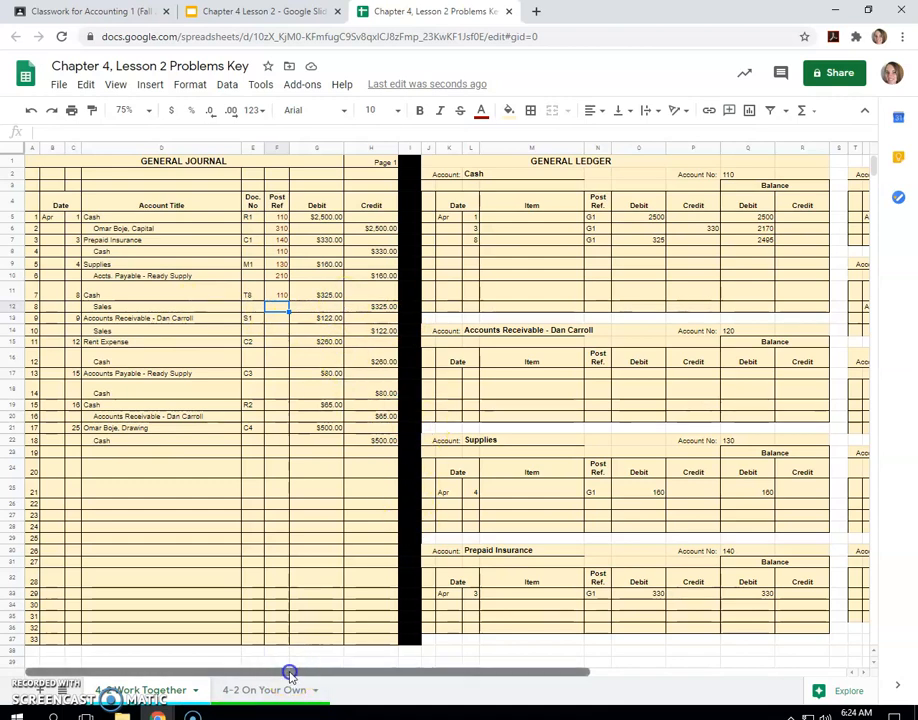
Step: Enter Apr and G1 on the Sales ledger's first line
{"action": "scroll", "scroll_direction": "right", "scroll_amount": 3}
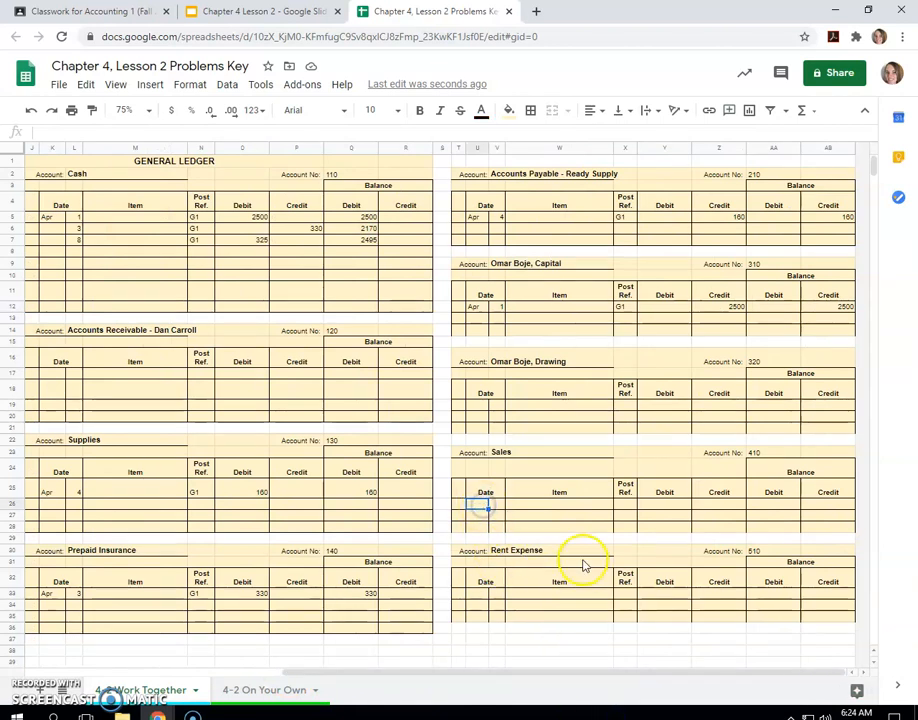
{"action": "type", "text": "Apr"}
{"action": "left_click", "coordinate": [496, 504]}
{"action": "type", "text": "8"}
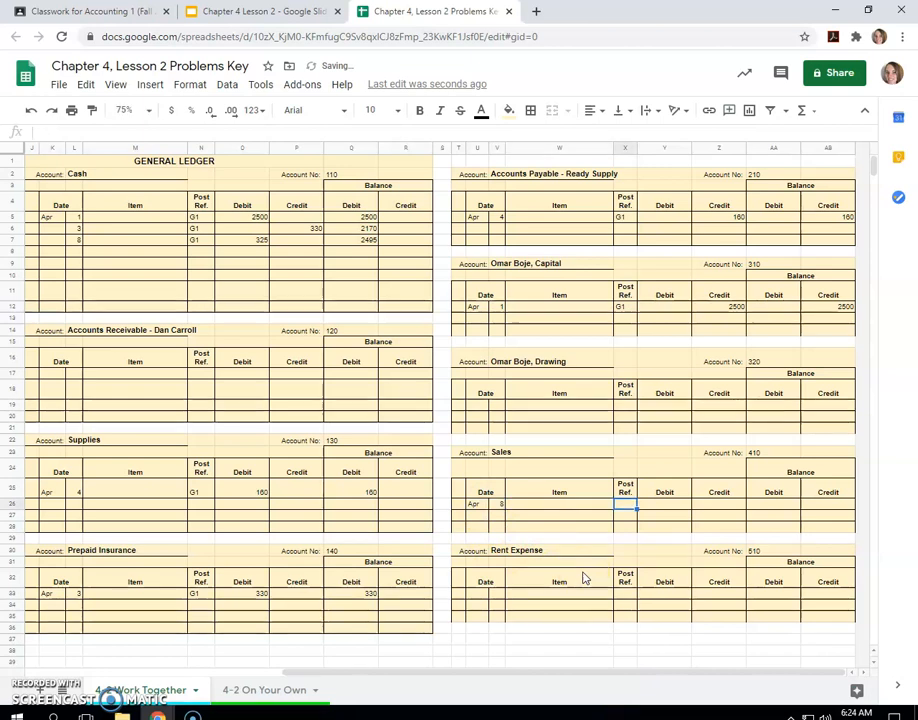
{"action": "type", "text": "G1"}
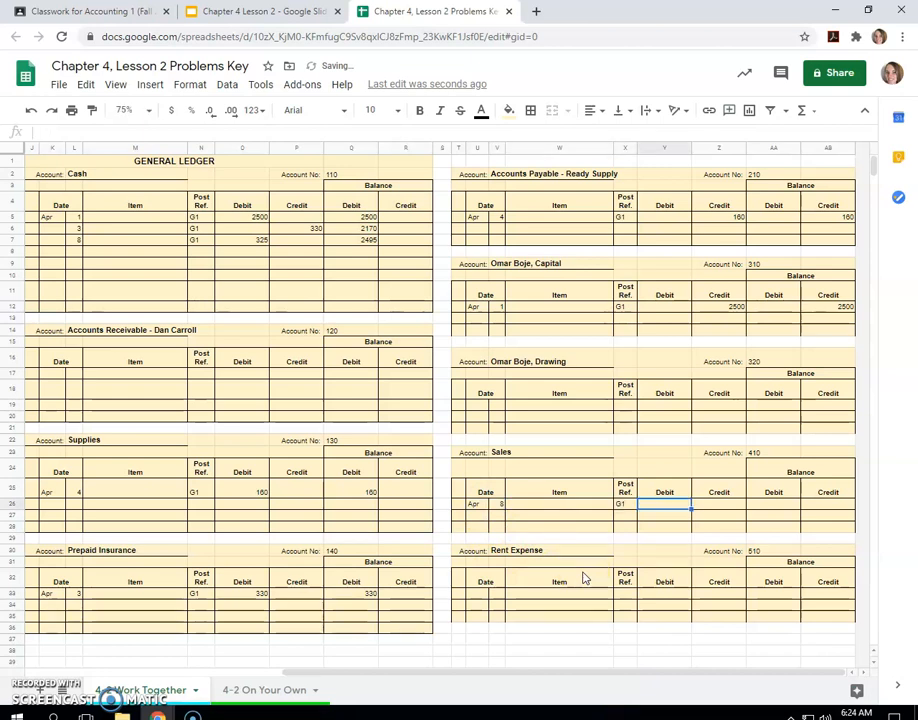
{"action": "right_click", "coordinate": [560, 580]}
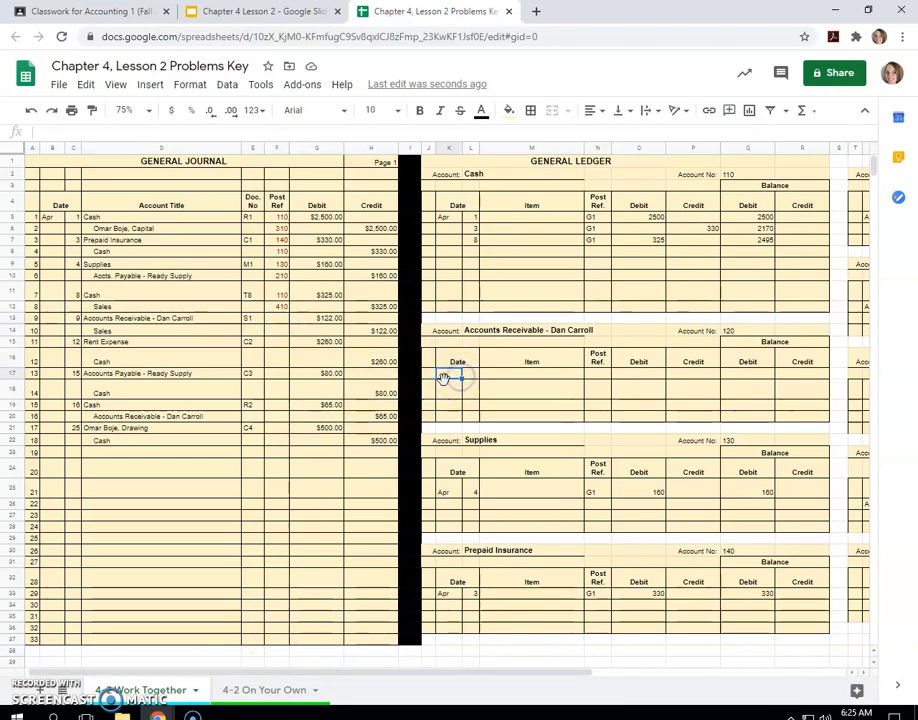
{"action": "type", "text": "9"}
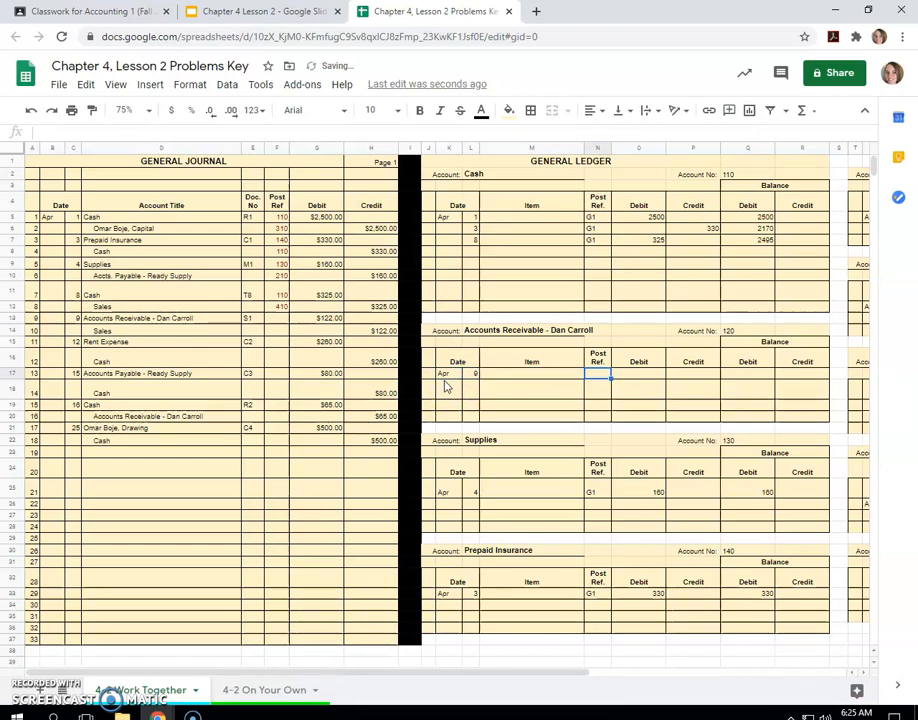
{"action": "type", "text": "G1"}
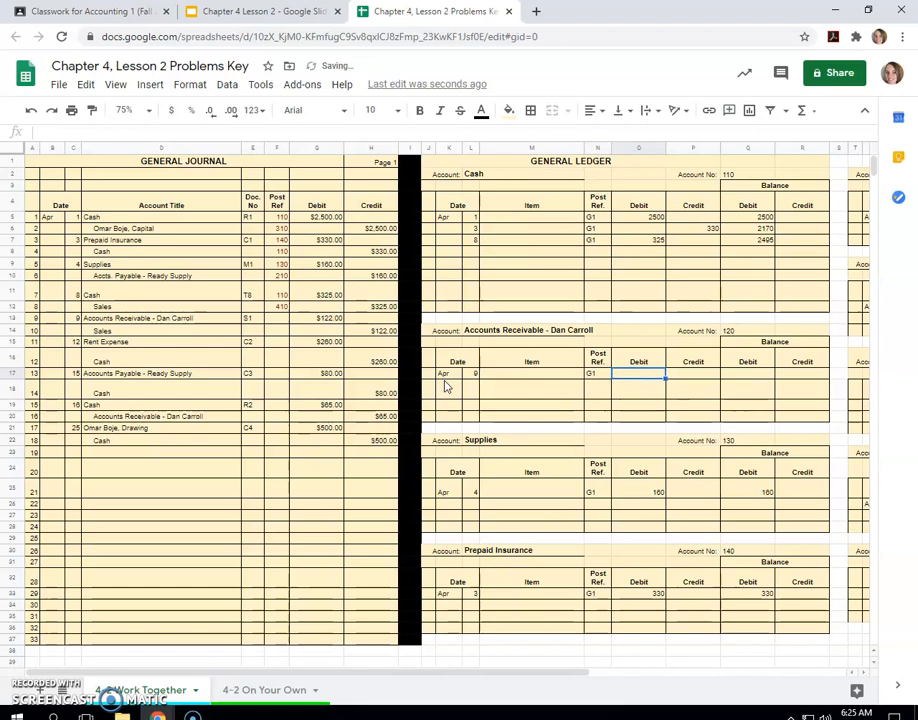
{"action": "type", "text": "122"}
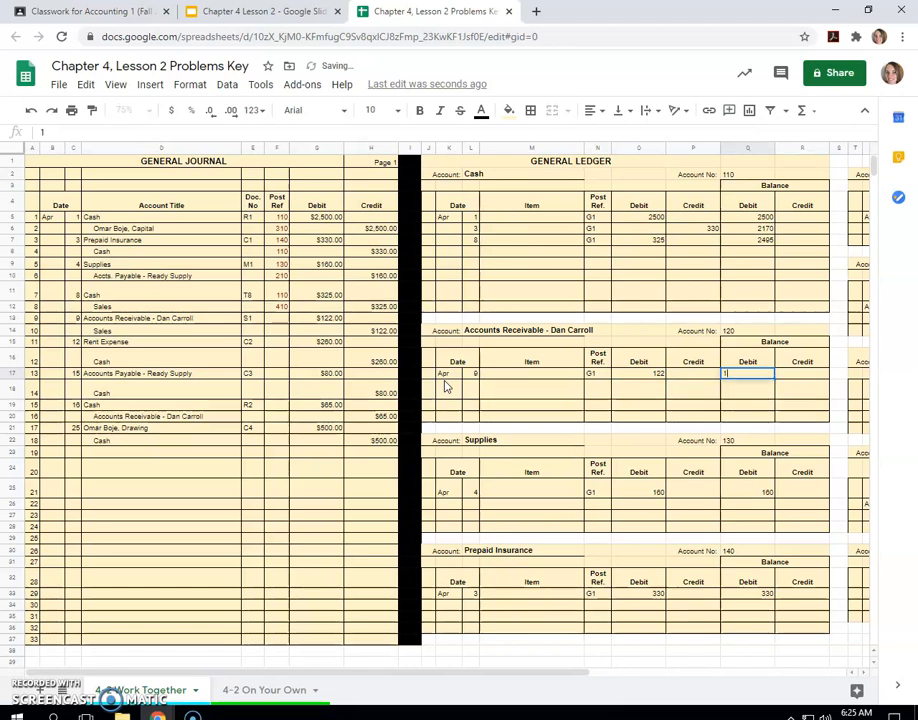
{"action": "type", "text": "122"}
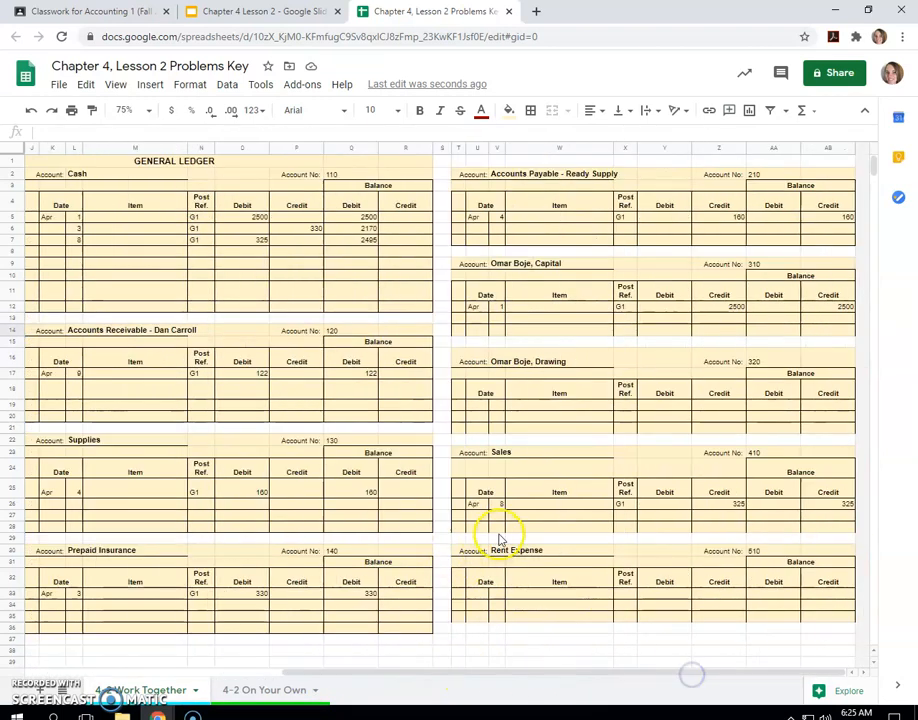
Step: Start the second Sales row with G1 and a 122 credit, ready for its balance
{"action": "left_click", "coordinate": [496, 516]}
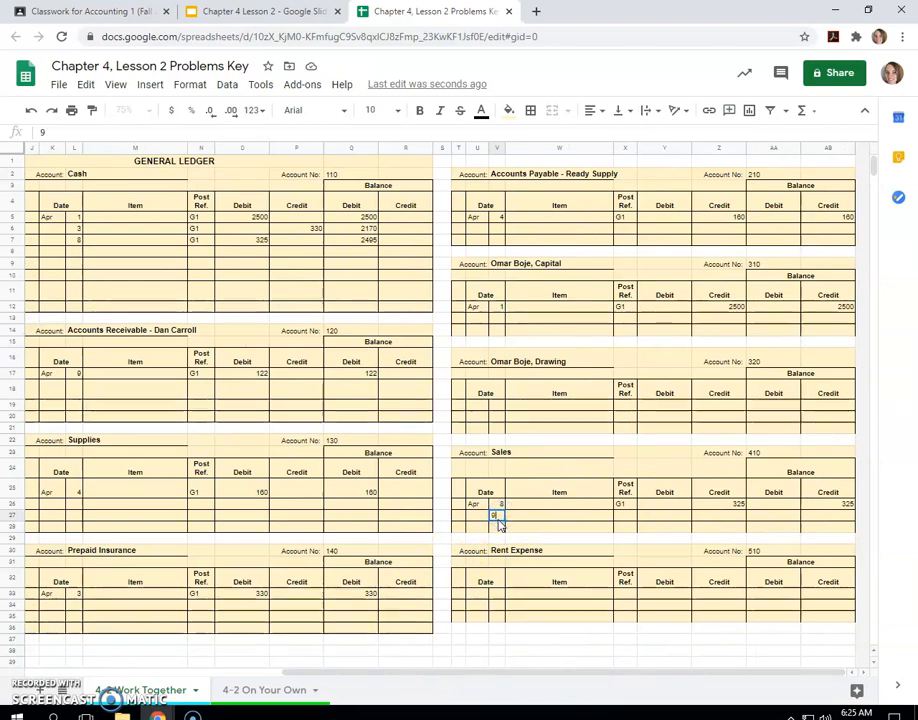
{"action": "type", "text": "G1"}
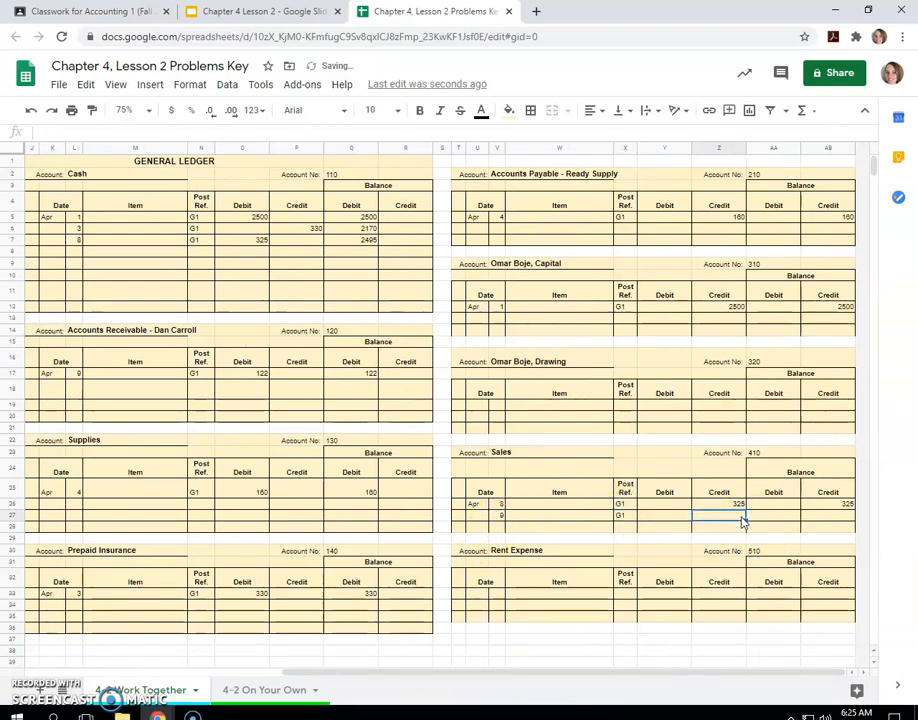
{"action": "type", "text": "122"}
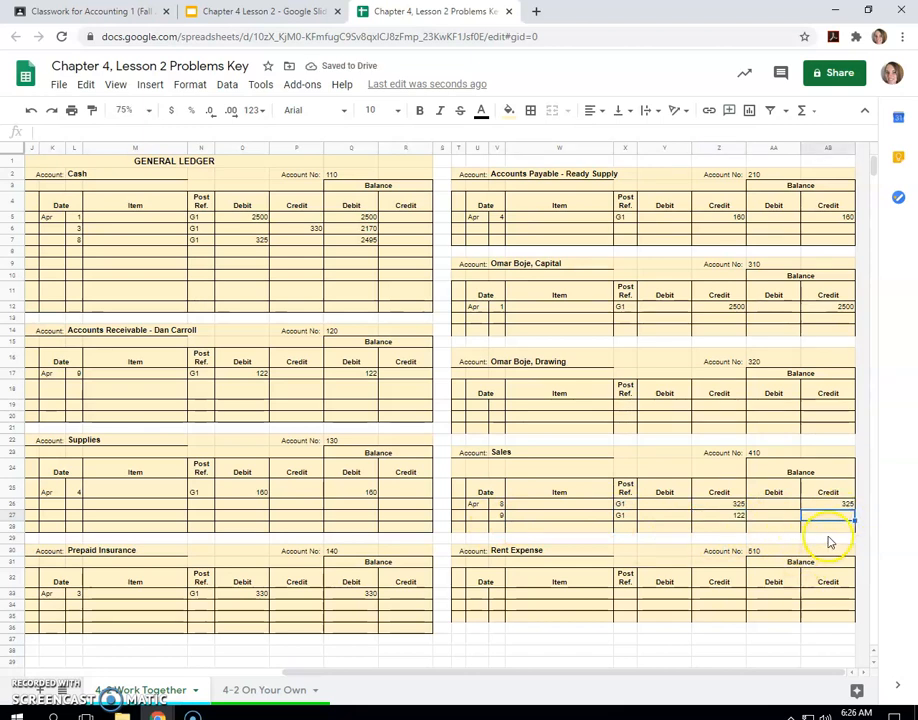
{"action": "left_click", "coordinate": [828, 516]}
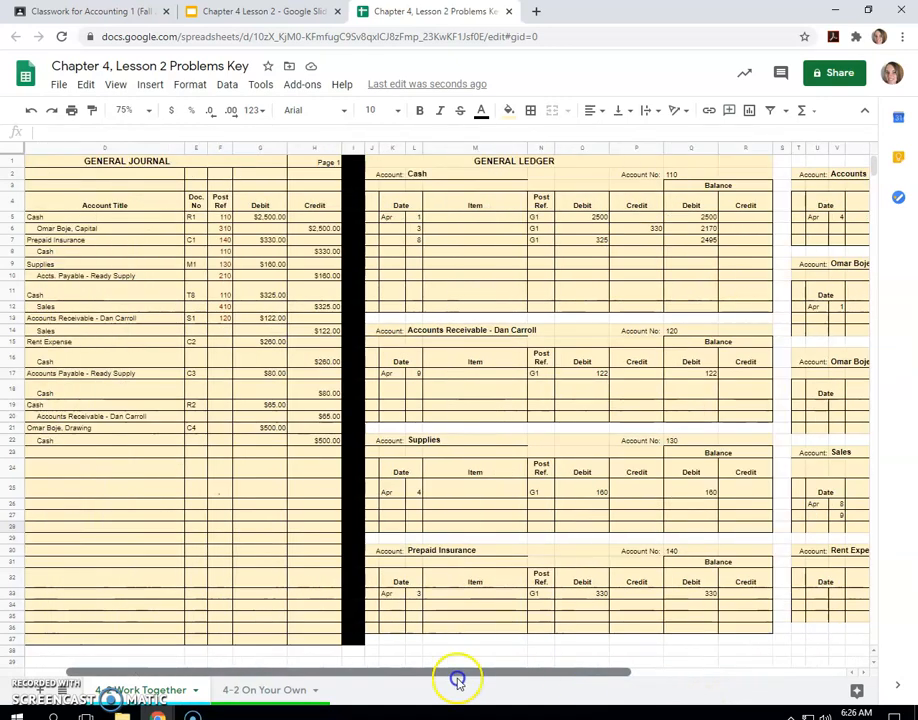
Step: Enter the Sales balance 447 and post the April 12 G1 debit of 260 to Rent Expense
{"action": "scroll", "scroll_direction": "left", "scroll_amount": 3}
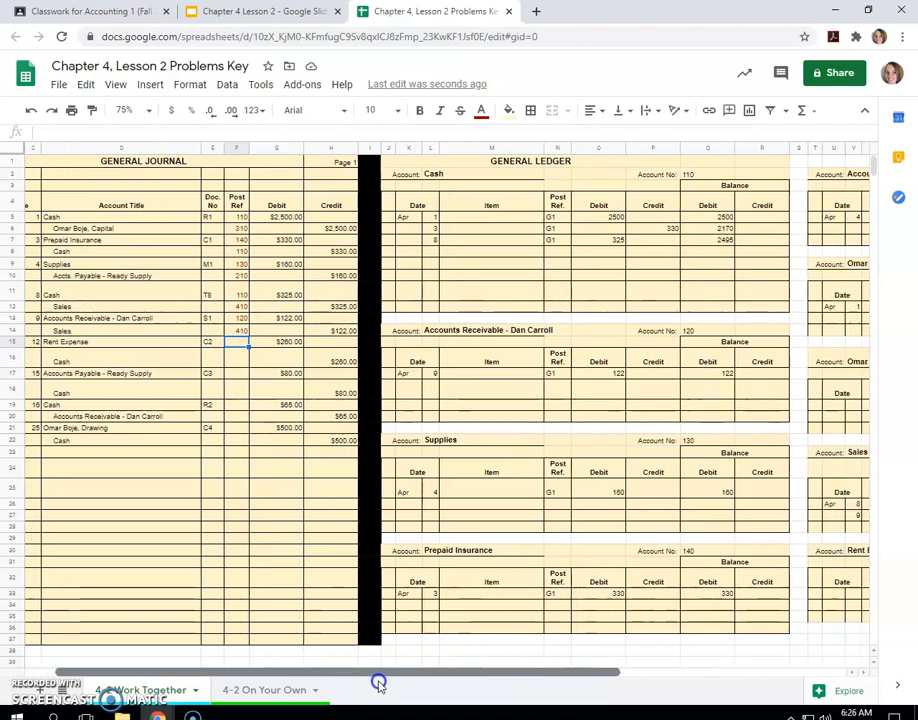
{"action": "scroll", "scroll_direction": "right", "scroll_amount": 3}
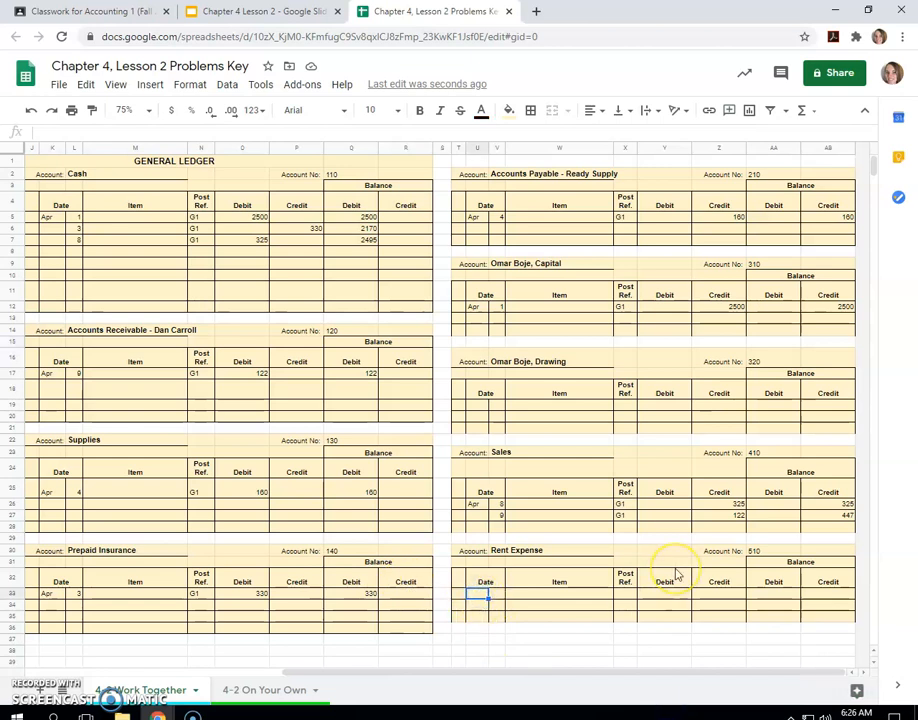
{"action": "type", "text": "12"}
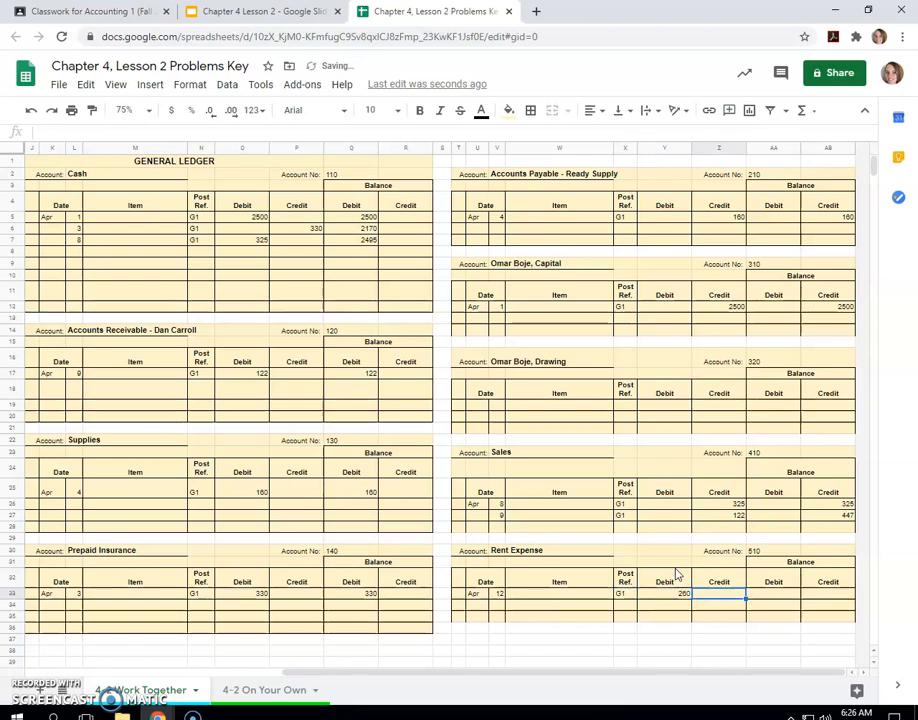
{"action": "type", "text": "260"}
{"action": "left_click", "coordinate": [200, 250]}
{"action": "type", "text": "G1"}
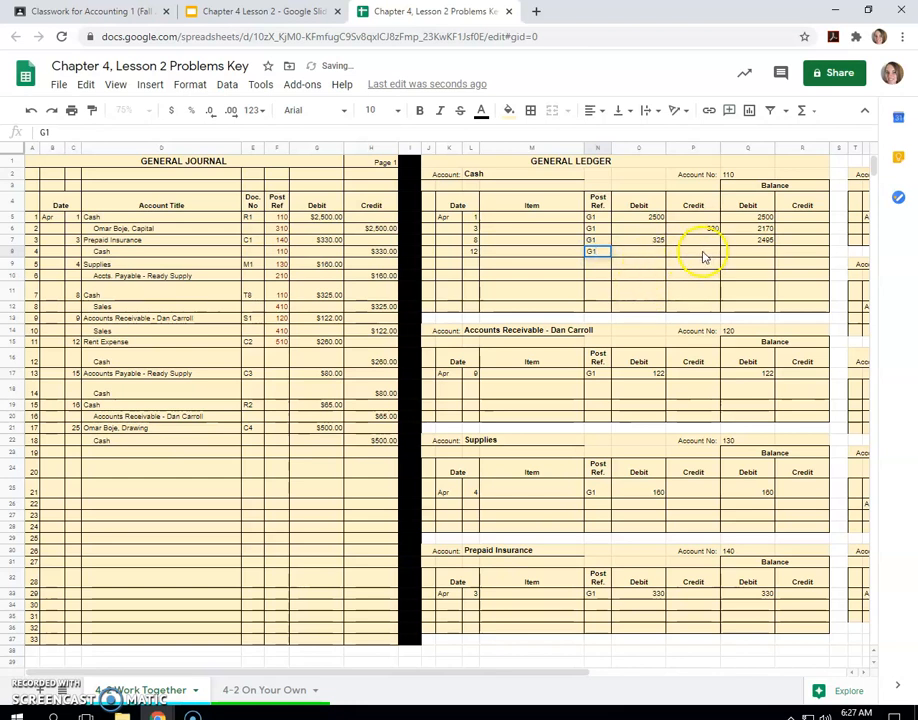
Step: Record the 260 credit in Cash with a balance formula giving 2235
{"action": "type", "text": "260"}
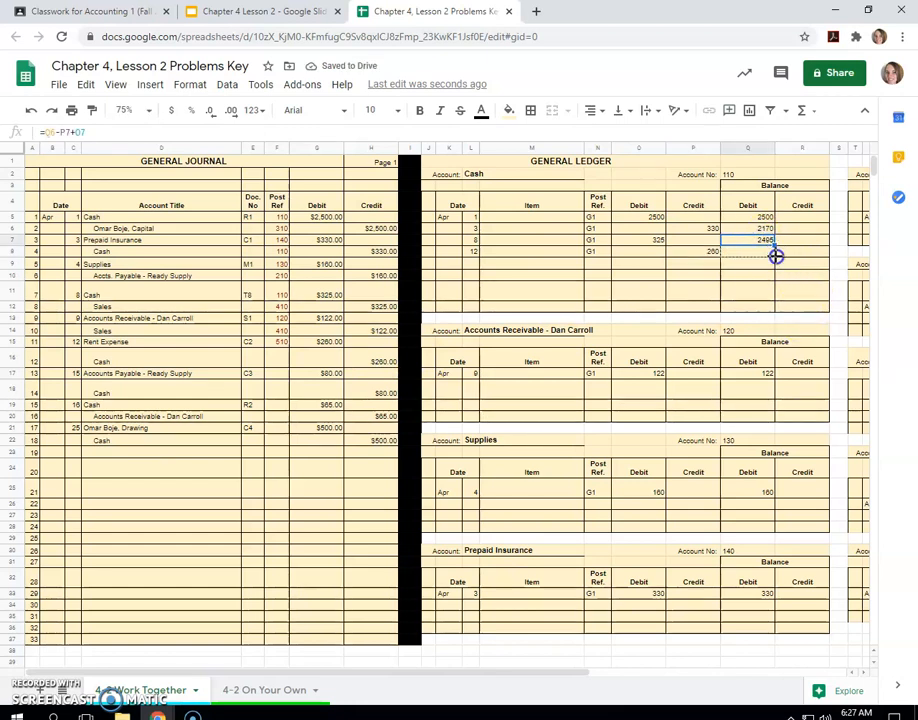
{"action": "key", "text": "enter"}
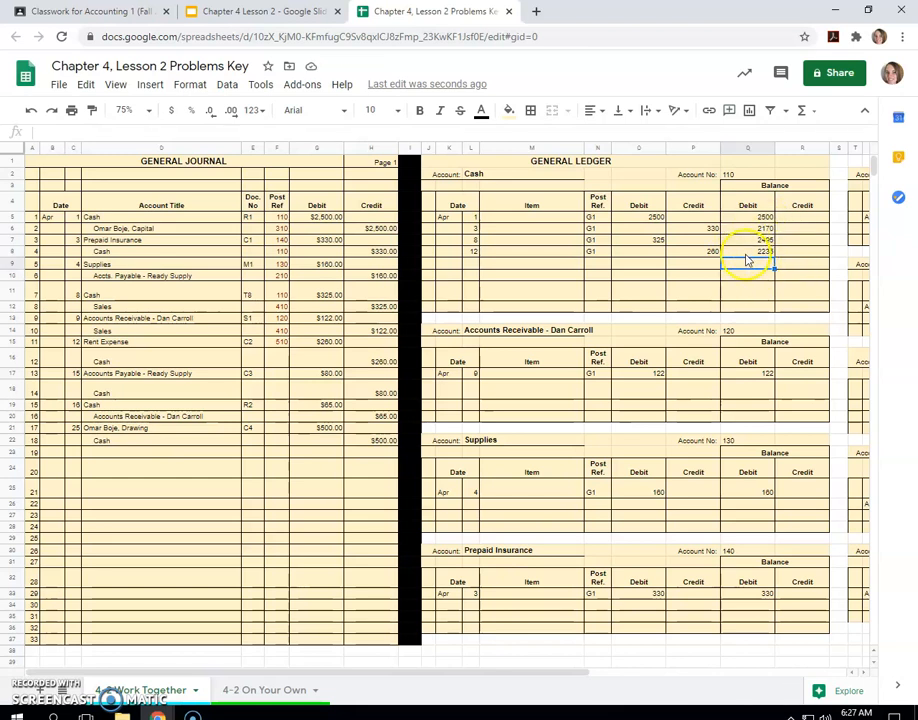
{"action": "left_click", "coordinate": [748, 264]}
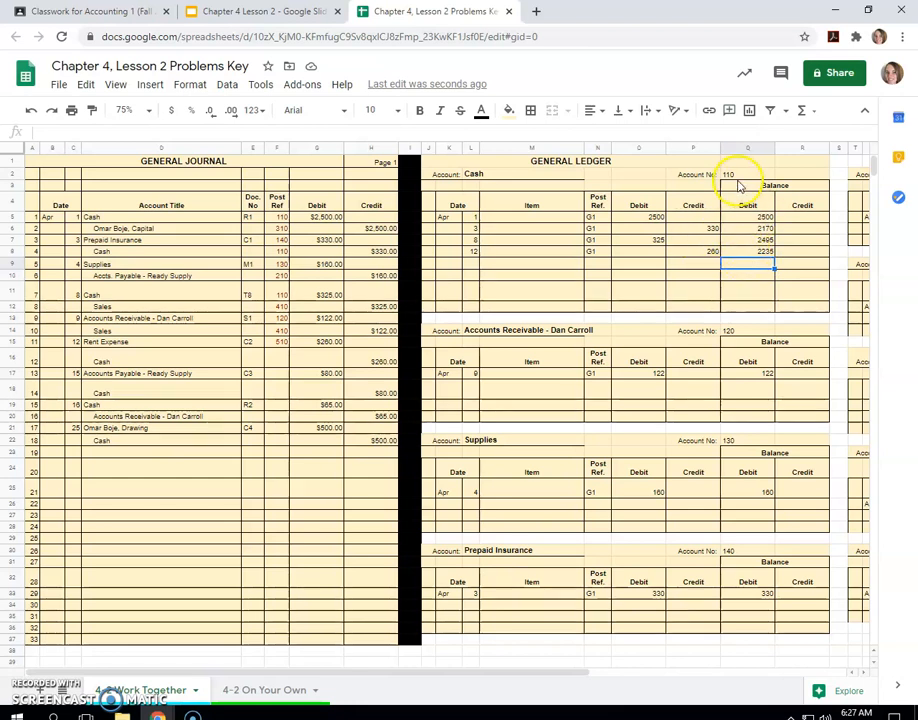
{"action": "left_click", "coordinate": [276, 356]}
{"action": "type", "text": "110"}
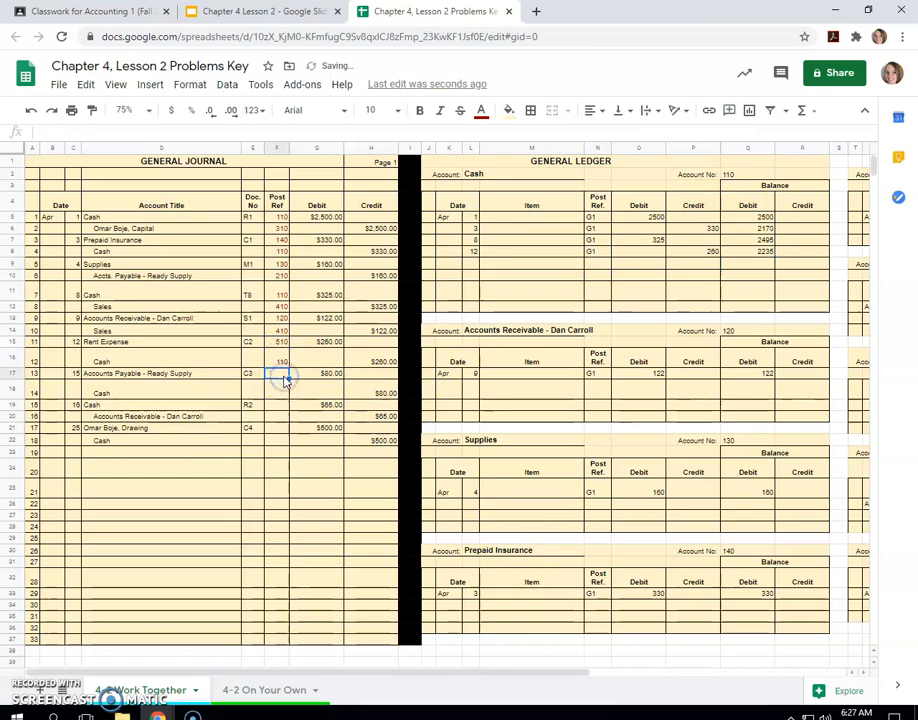
Step: Post the April 15 G1 debit of 80 to Accounts Payable – Ready Supply, leaving an 80 credit balance
{"action": "left_click", "coordinate": [276, 378]}
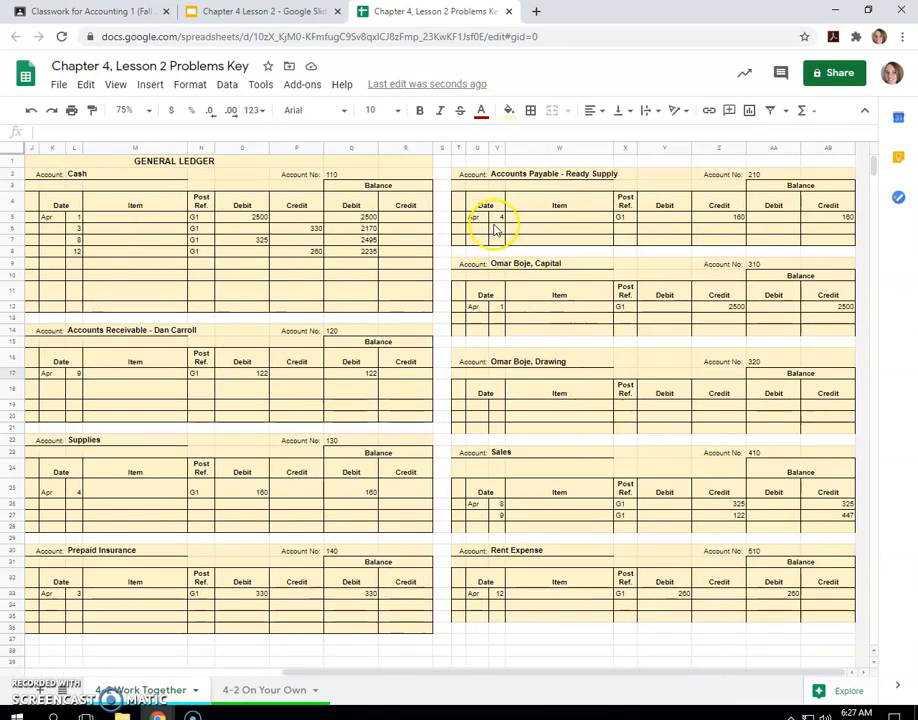
{"action": "type", "text": "15"}
{"action": "type", "text": "G1"}
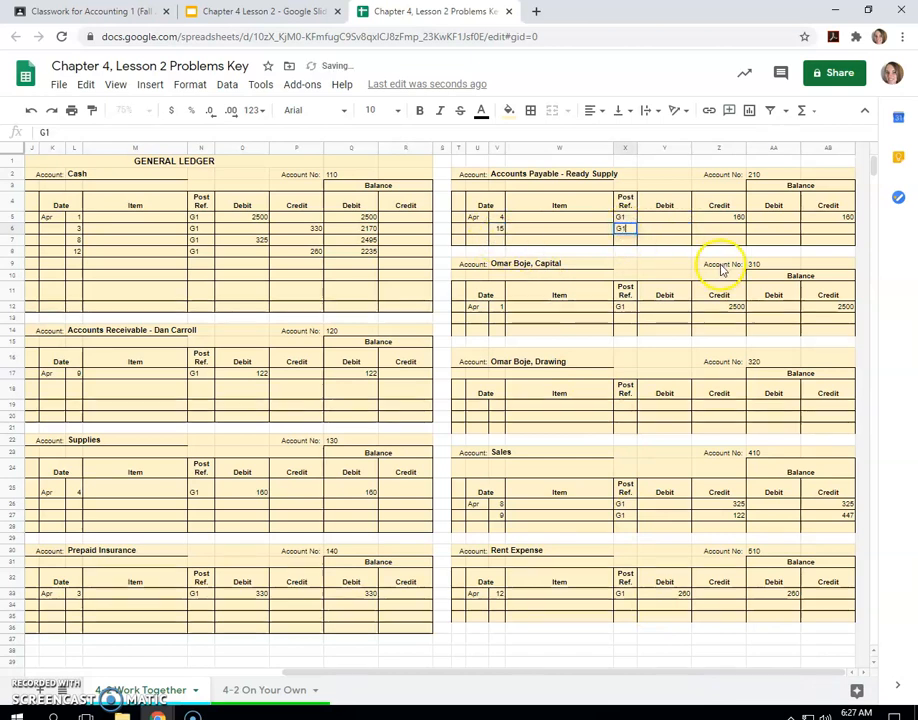
{"action": "type", "text": "80"}
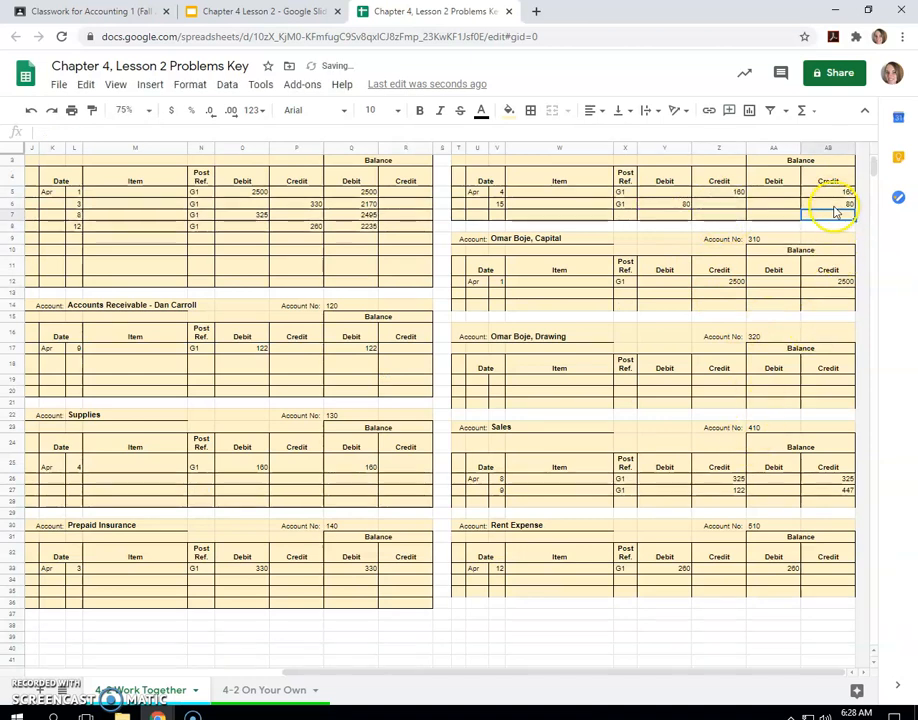
{"action": "scroll", "scroll_direction": "up", "scroll_amount": 3}
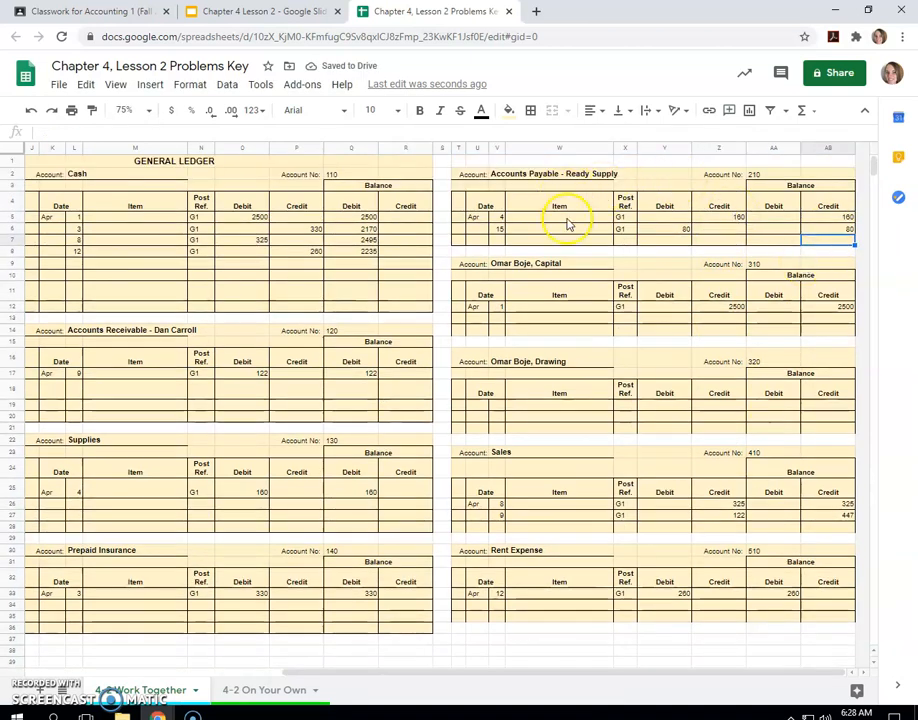
{"action": "mouse_move", "coordinate": [738, 234]}
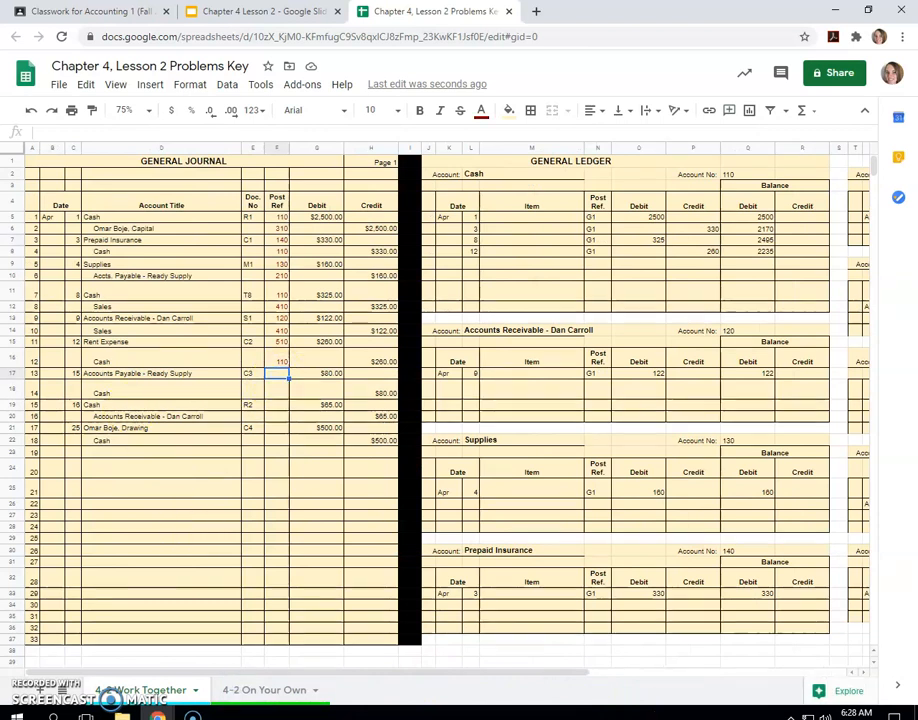
Step: Mark 210 in the journal Post Ref. and start the April 15 G1 line in the Cash ledger
{"action": "type", "text": "210"}
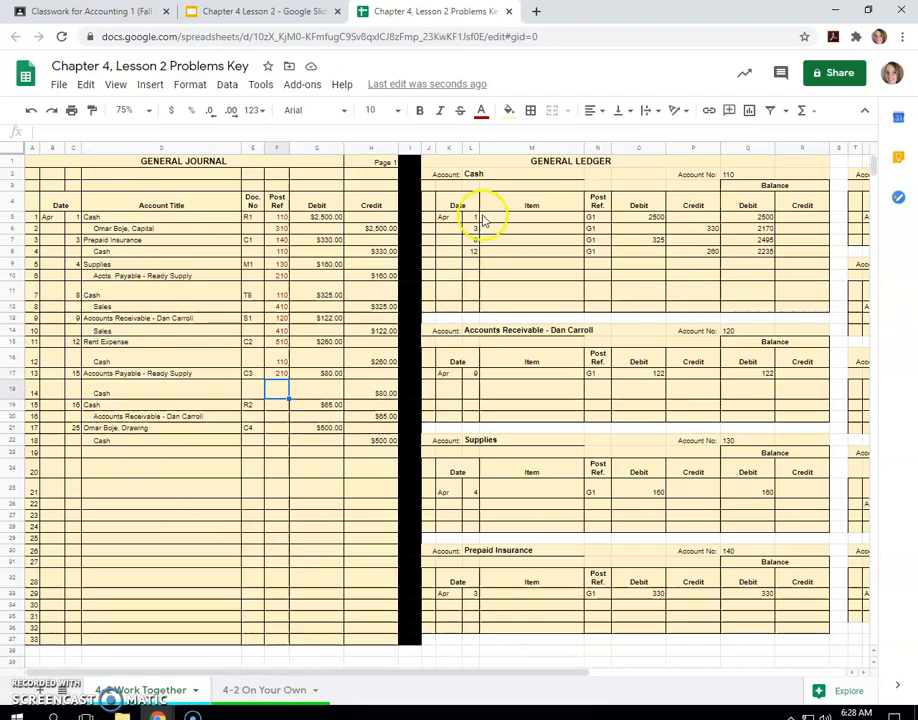
{"action": "type", "text": "15"}
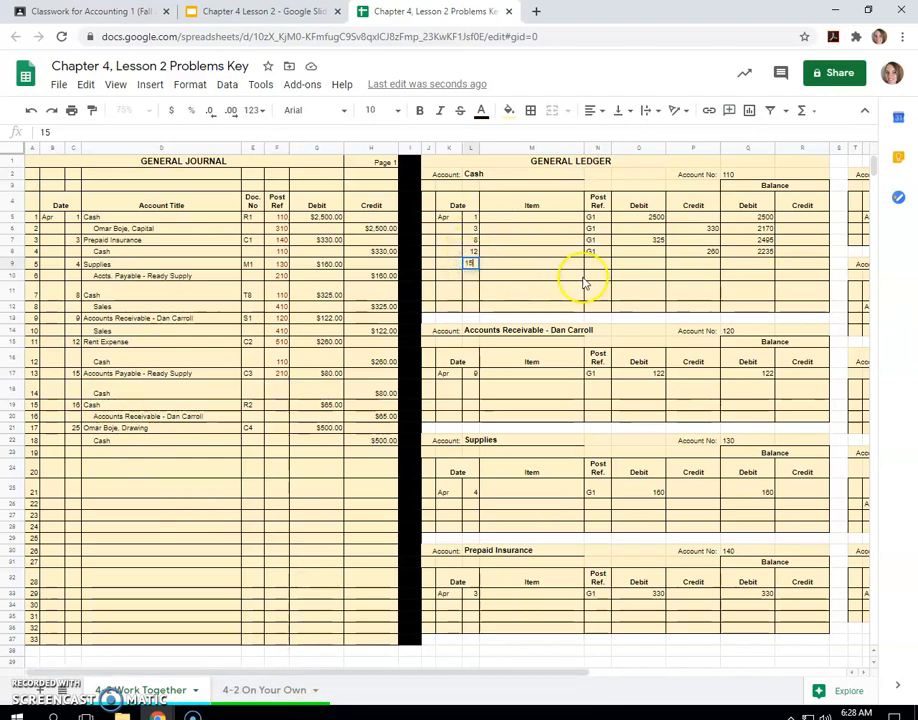
{"action": "type", "text": "G1"}
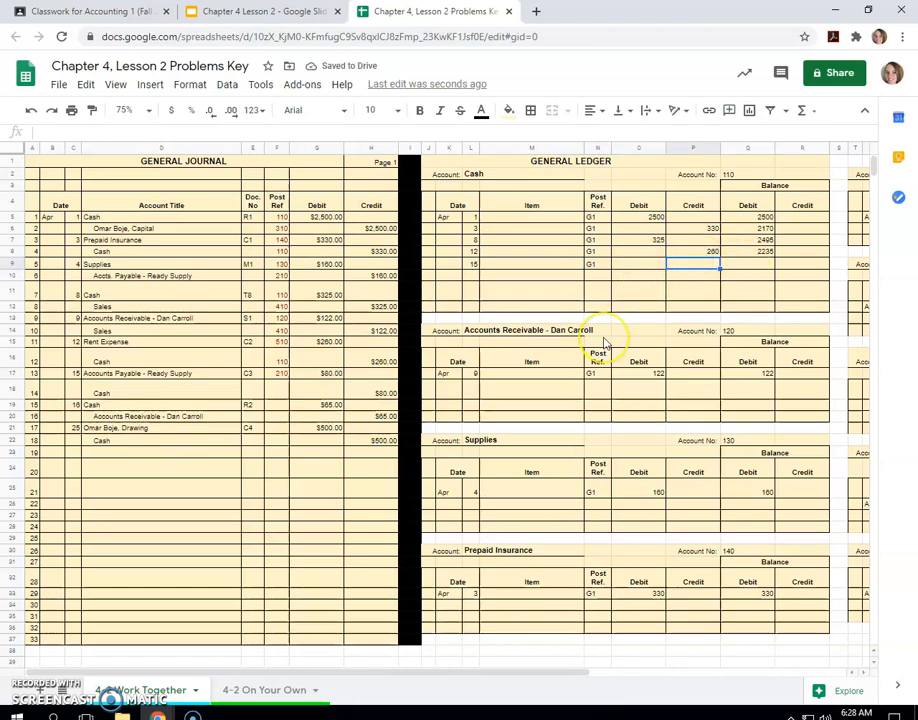
Step: Enter the 80 credit in Cash and update the running cash balance
{"action": "type", "text": "80"}
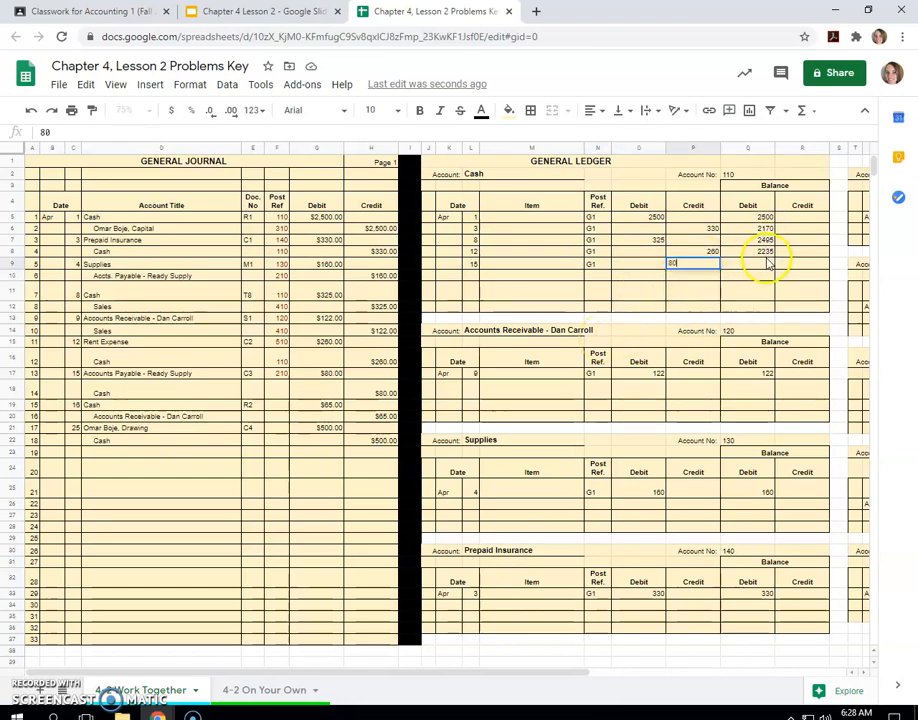
{"action": "key", "text": "Enter"}
{"action": "type", "text": "G1"}
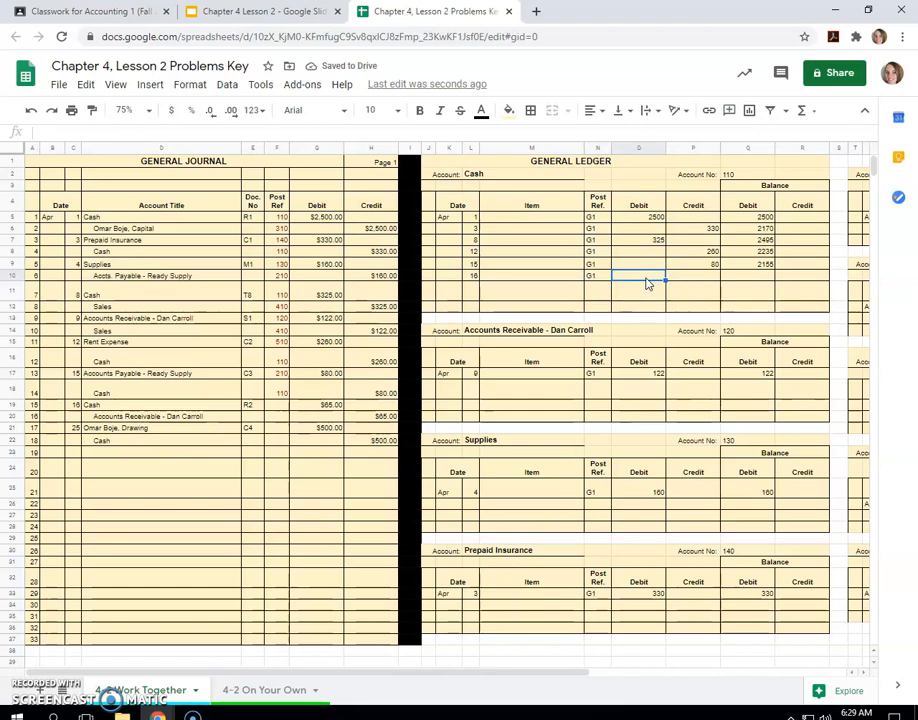
{"action": "left_click", "coordinate": [748, 276]}
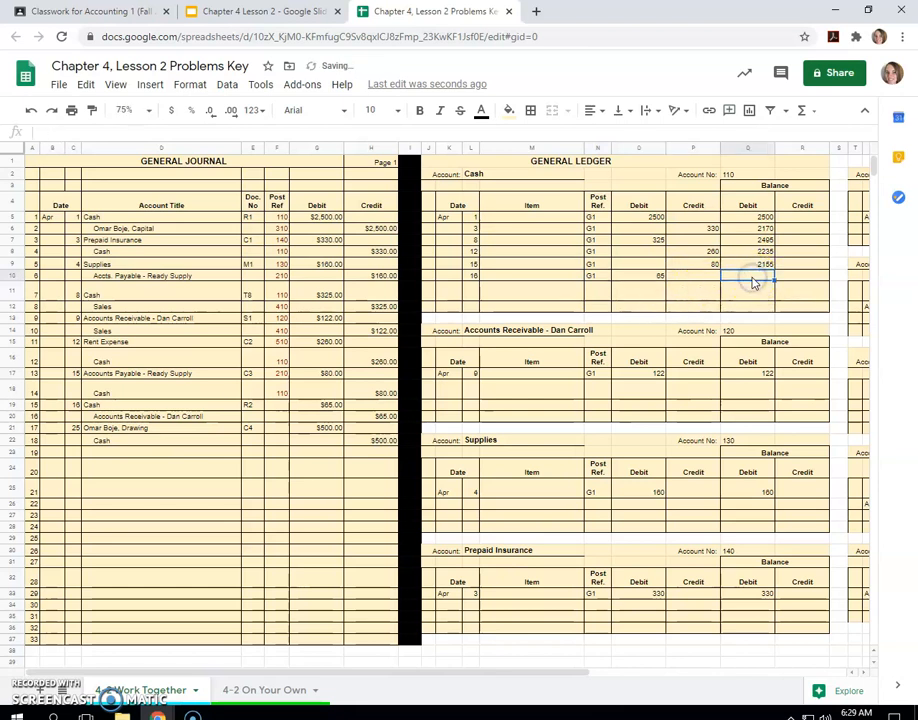
{"action": "left_click", "coordinate": [748, 276]}
{"action": "type", "text": "2220"}
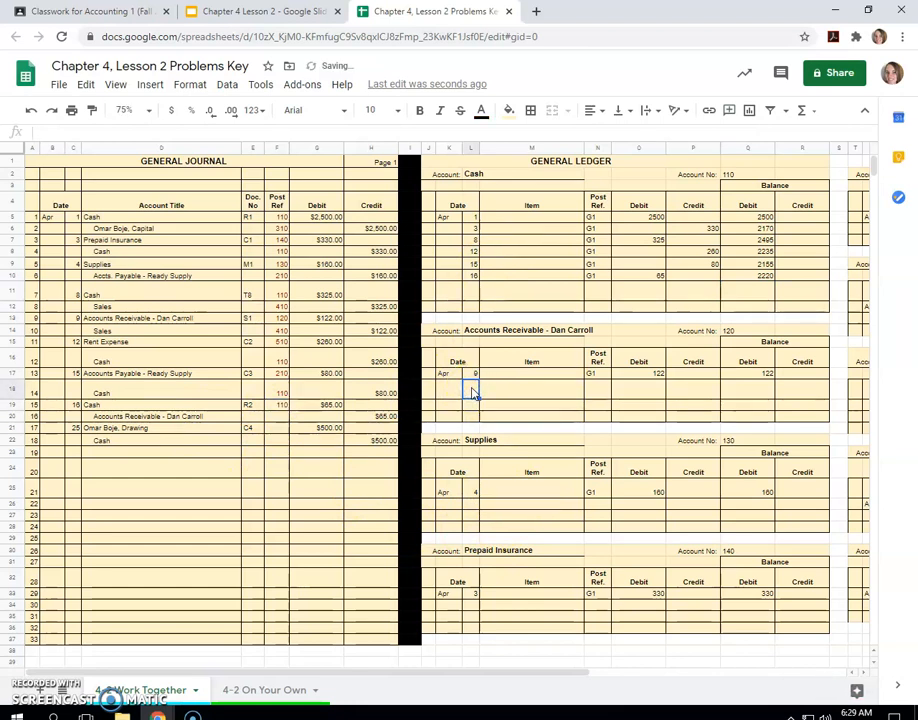
{"action": "type", "text": "16"}
{"action": "left_click", "coordinate": [598, 394]}
{"action": "type", "text": "G1"}
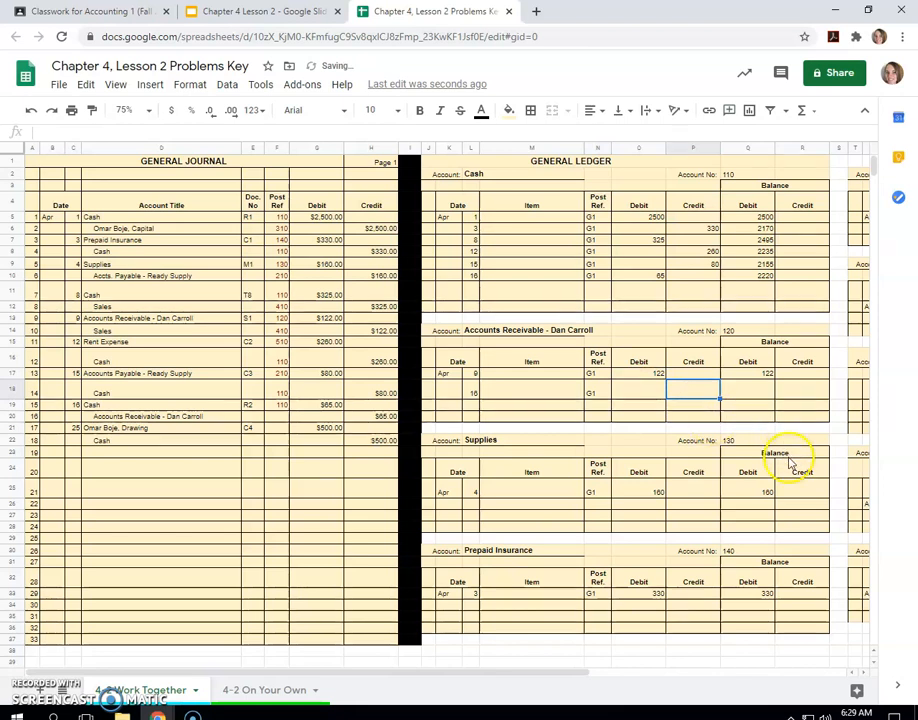
{"action": "left_click", "coordinate": [748, 374]}
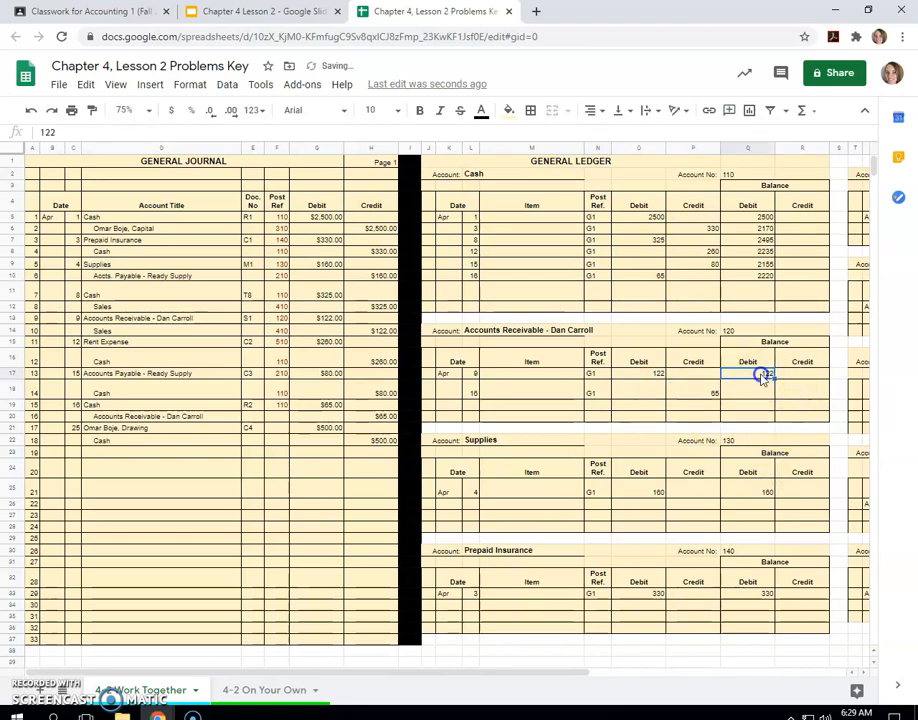
{"action": "left_click", "coordinate": [748, 392]}
{"action": "type", "text": "=Q17-P18+O18"}
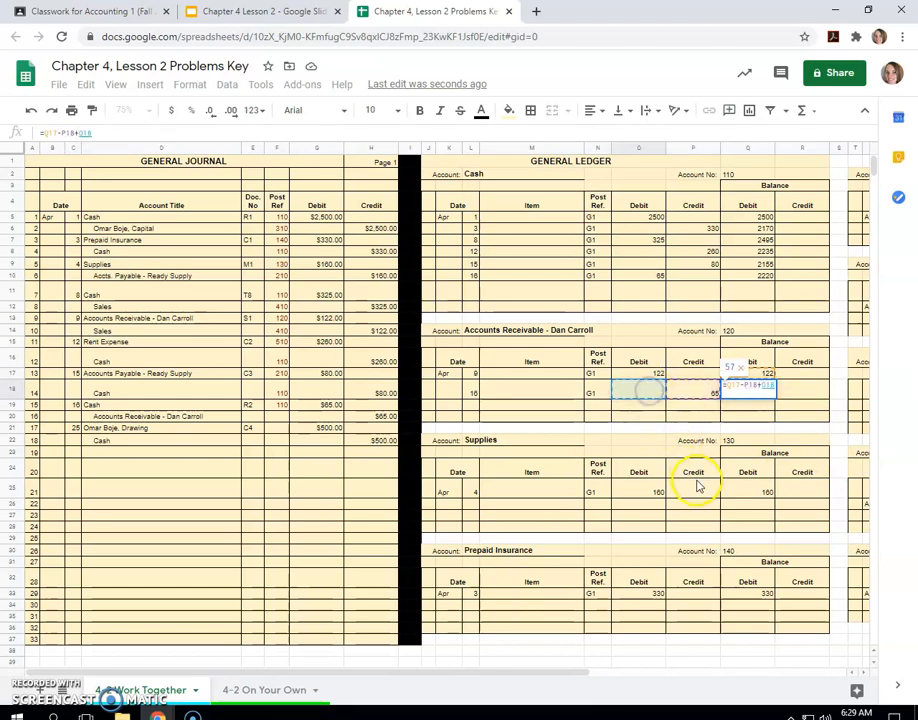
{"action": "left_click", "coordinate": [748, 392]}
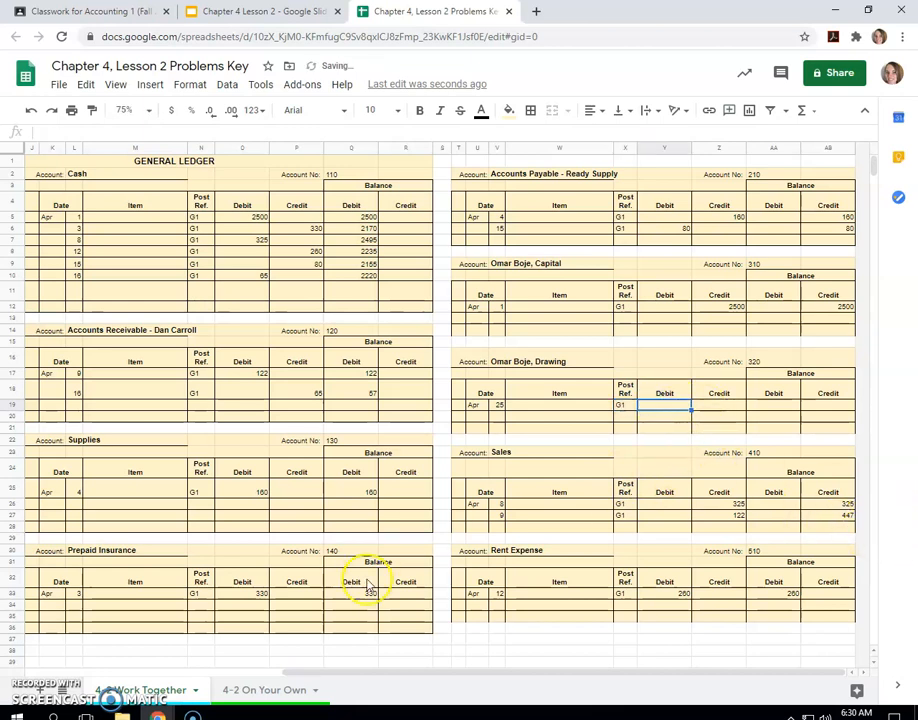
{"action": "type", "text": "500"}
{"action": "left_click", "coordinate": [202, 286]}
{"action": "type", "text": "G1"}
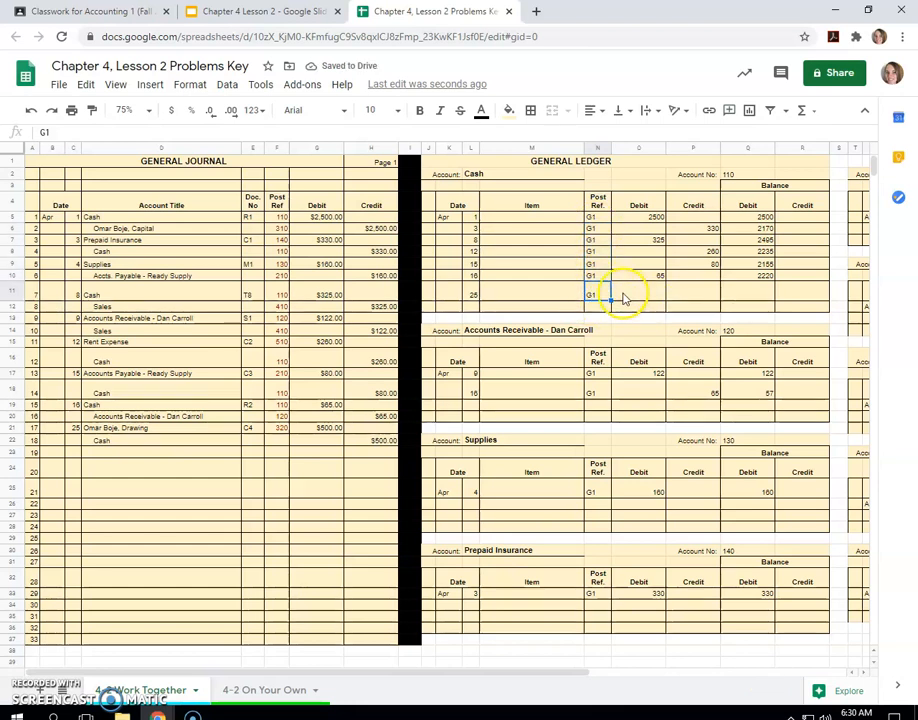
Step: Record the April 25 credit of 500 in the Cash ledger
{"action": "left_click", "coordinate": [638, 294]}
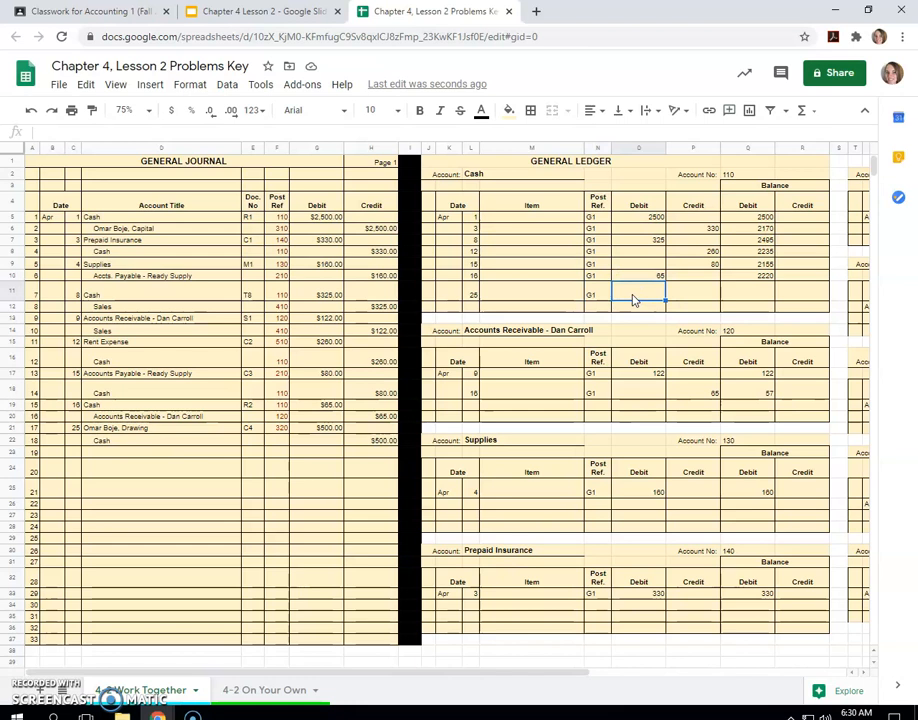
{"action": "type", "text": "500"}
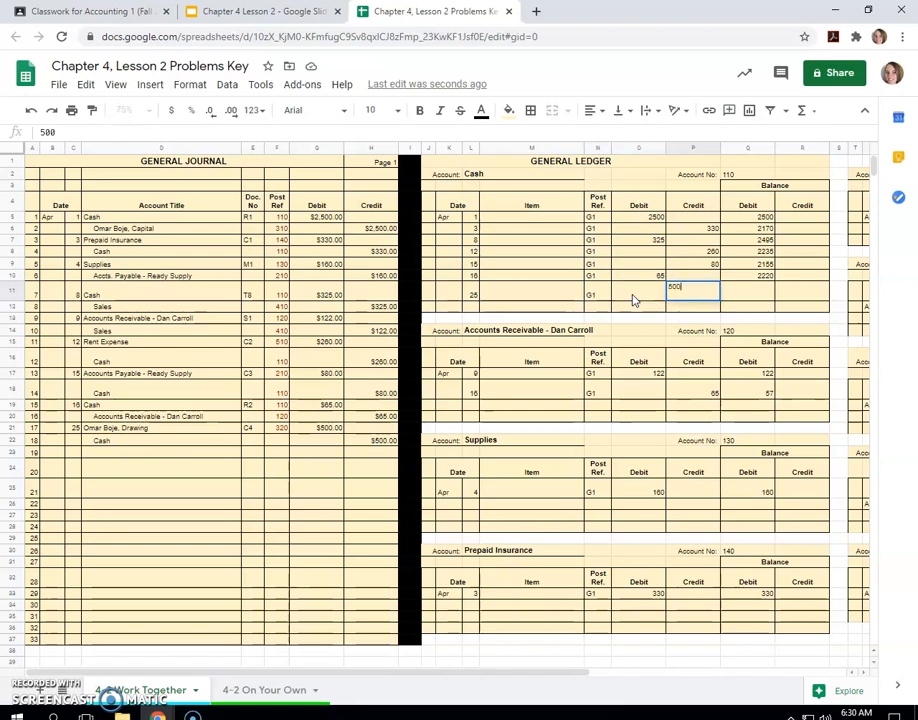
{"action": "key", "text": "Enter"}
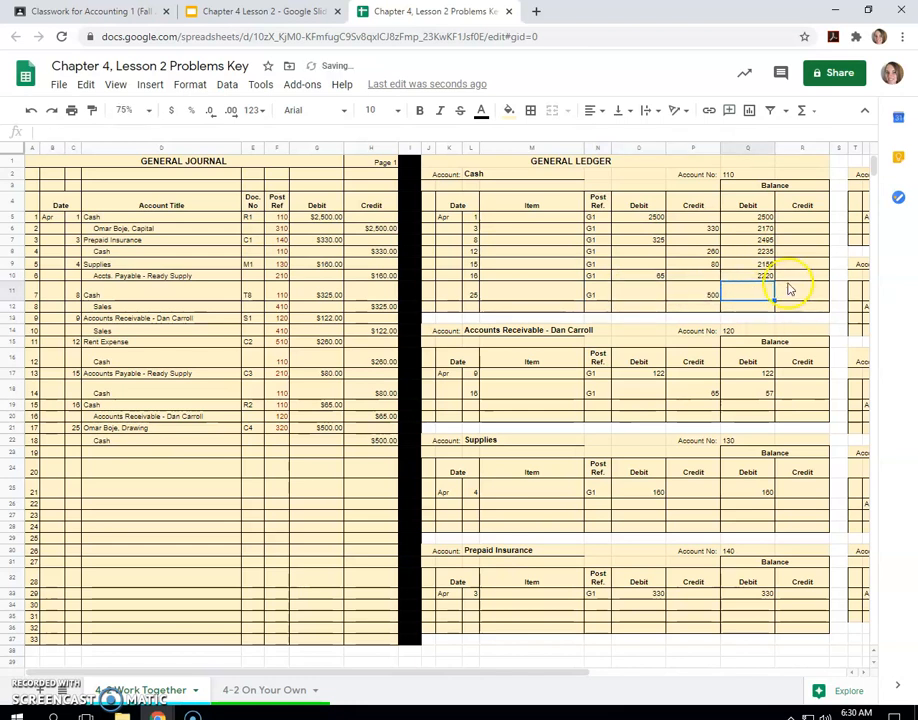
Step: Build the running balance formula giving 1720 and make it bold
{"action": "left_click", "coordinate": [748, 276]}
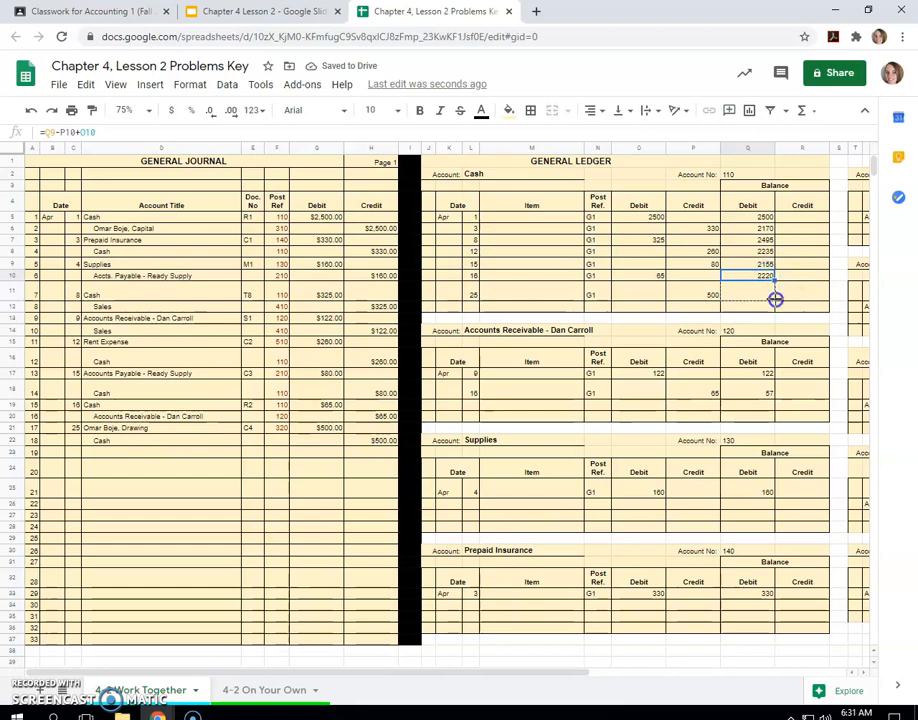
{"action": "left_click", "coordinate": [748, 294]}
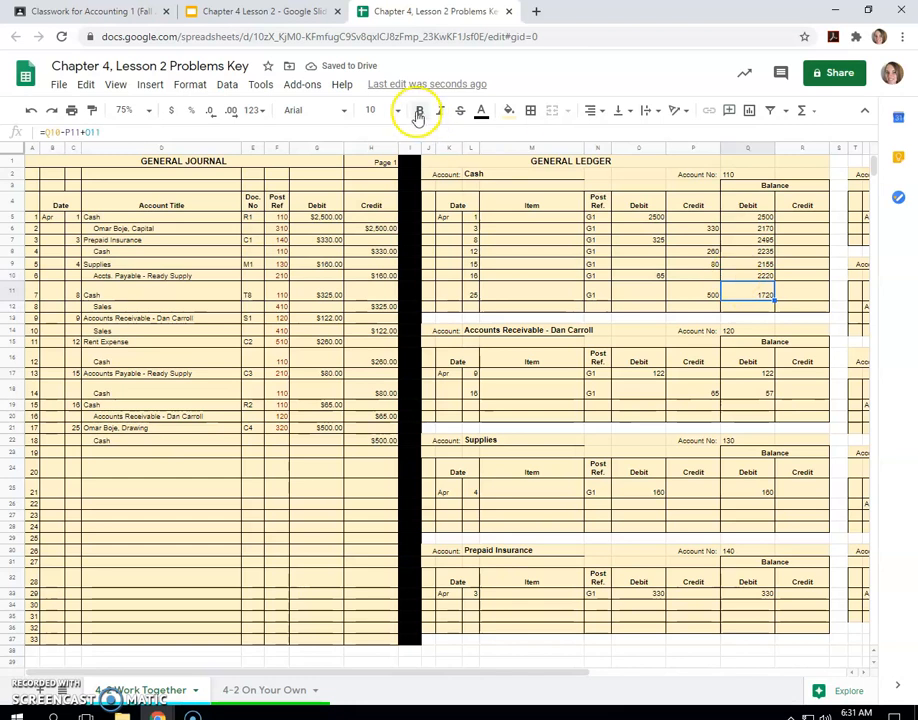
{"action": "left_click", "coordinate": [420, 110]}
{"action": "type", "text": "11"}
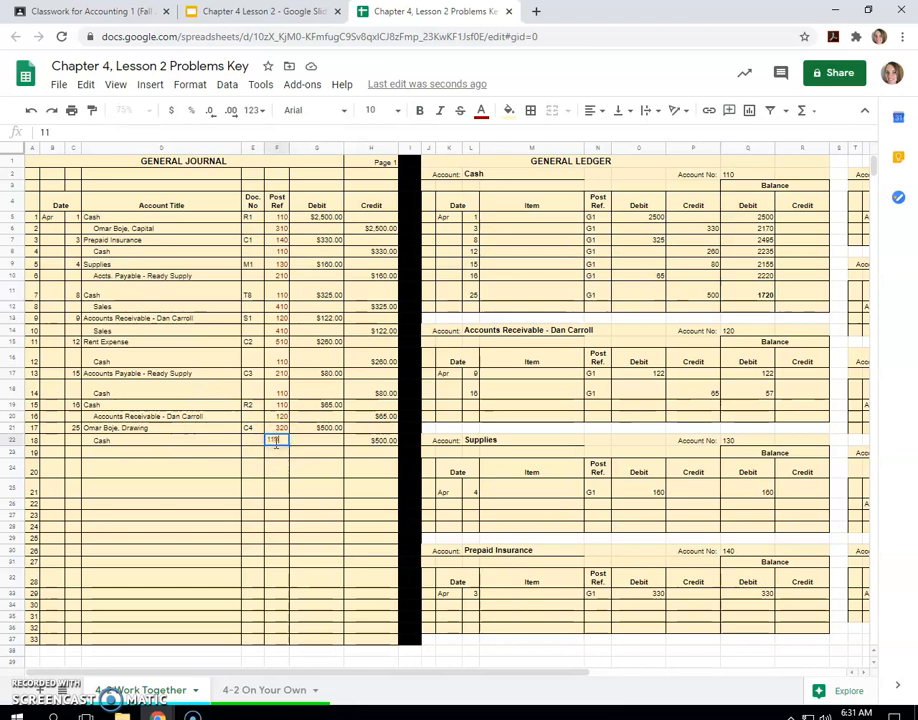
{"action": "type", "text": "0"}
{"action": "key", "text": "enter"}
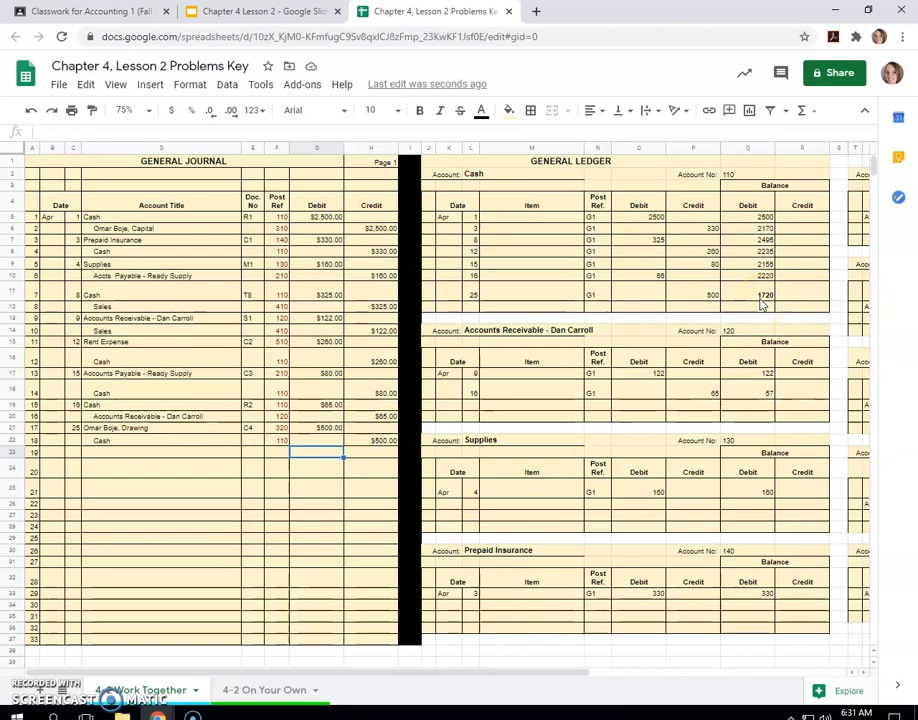
{"action": "mouse_move", "coordinate": [758, 304]}
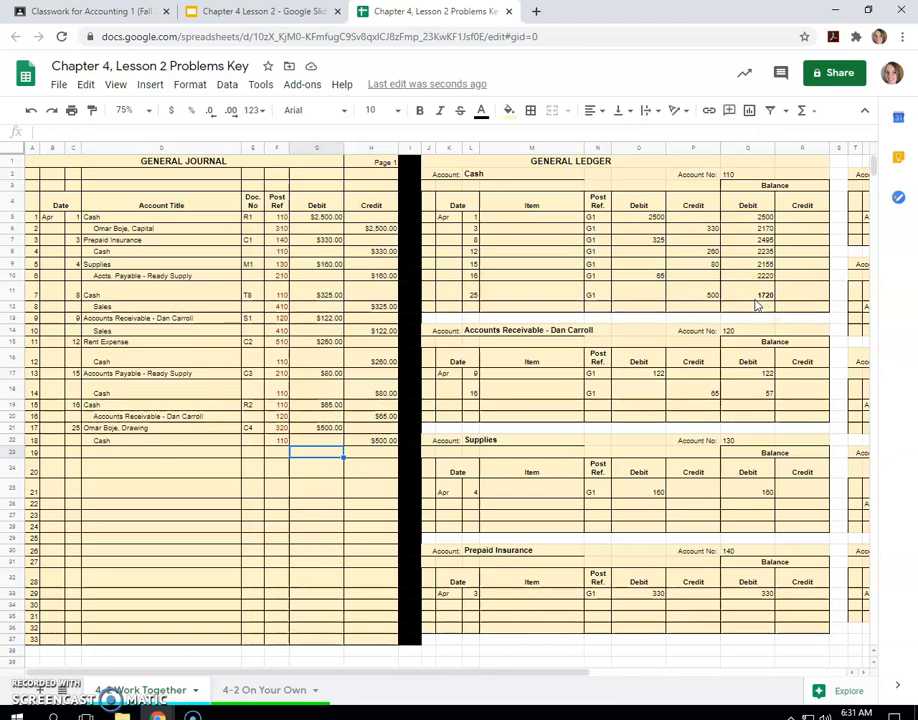
Step: Fill the 1720 cash balance cell with yellow
{"action": "left_click", "coordinate": [748, 294]}
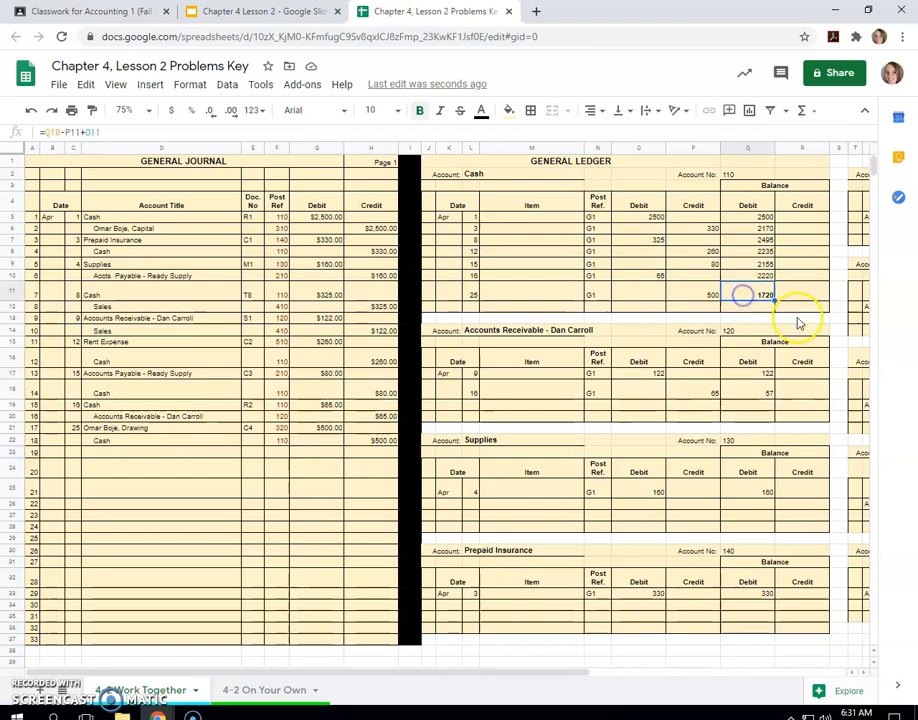
{"action": "left_click", "coordinate": [372, 110]}
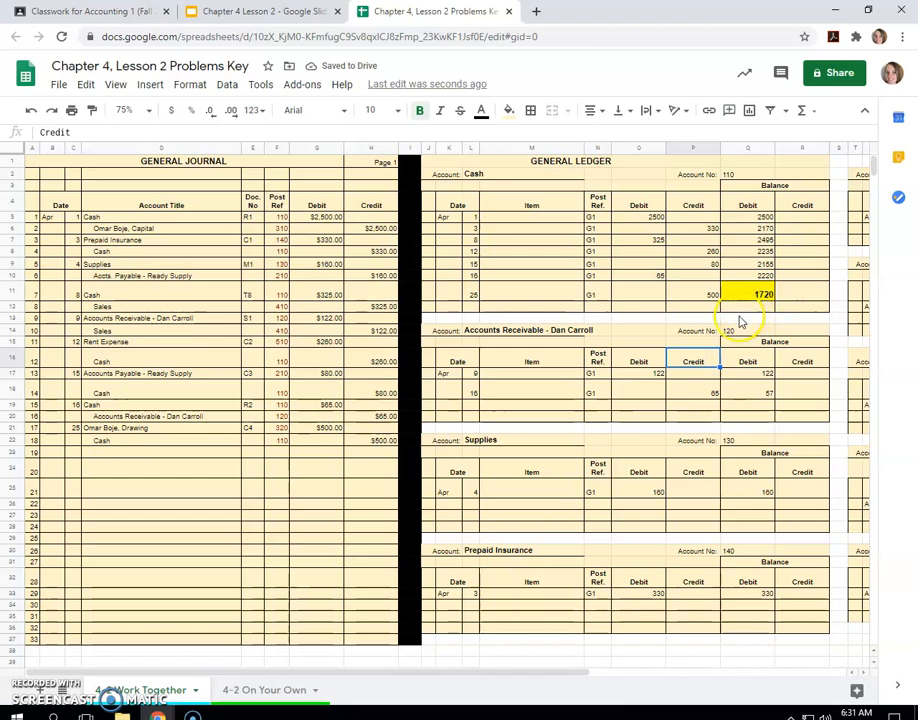
{"action": "mouse_move", "coordinate": [388, 608]}
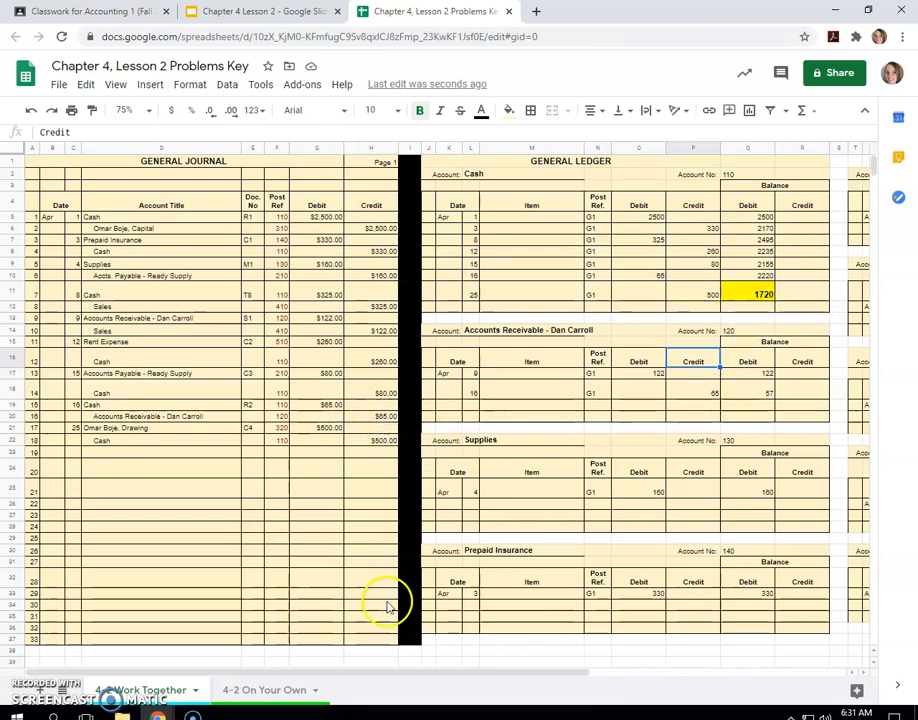
{"action": "mouse_move", "coordinate": [180, 640]}
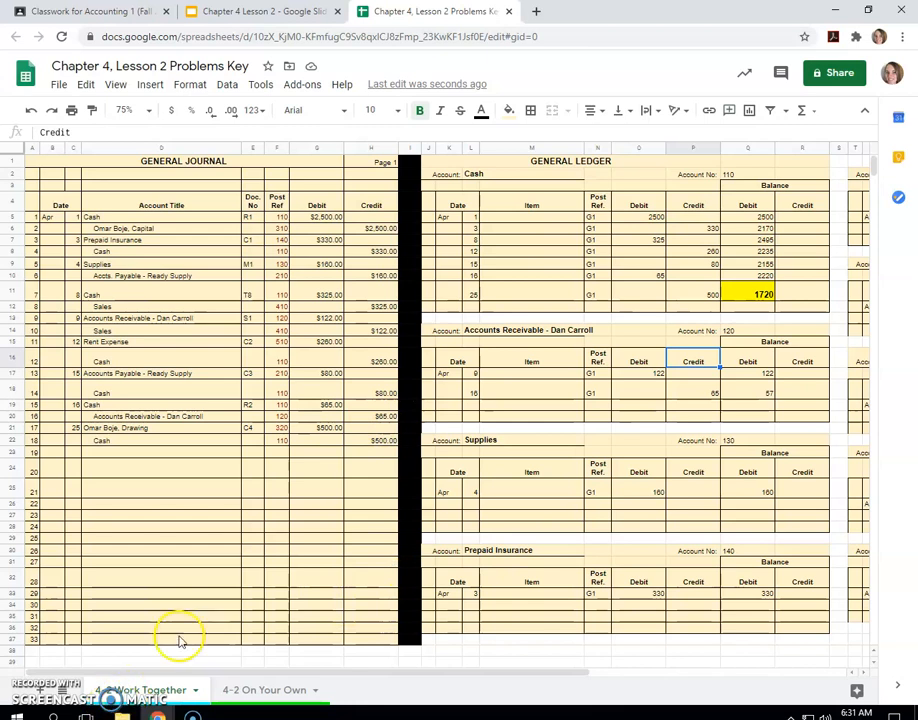